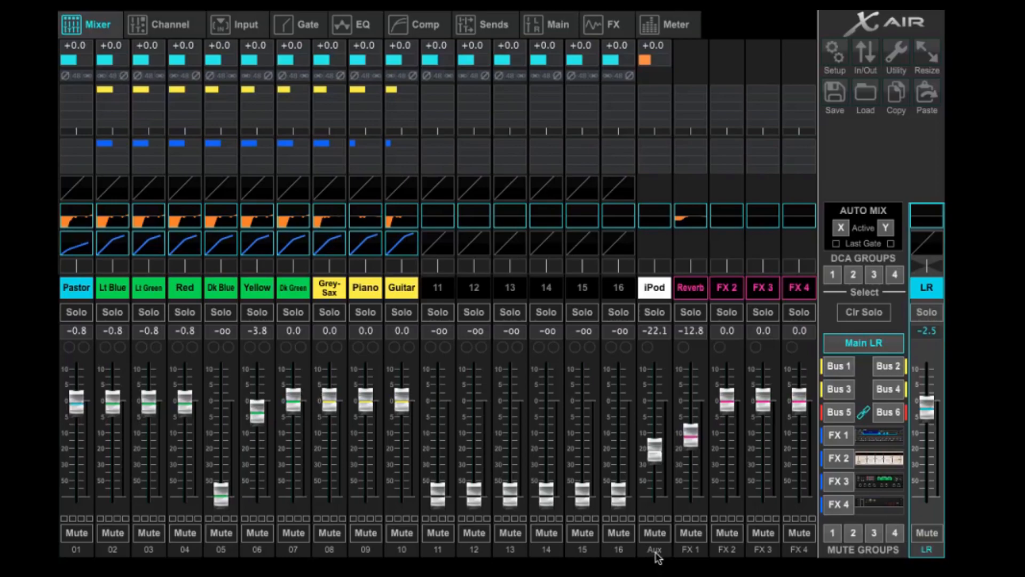
pyautogui.moveTo(780, 559)
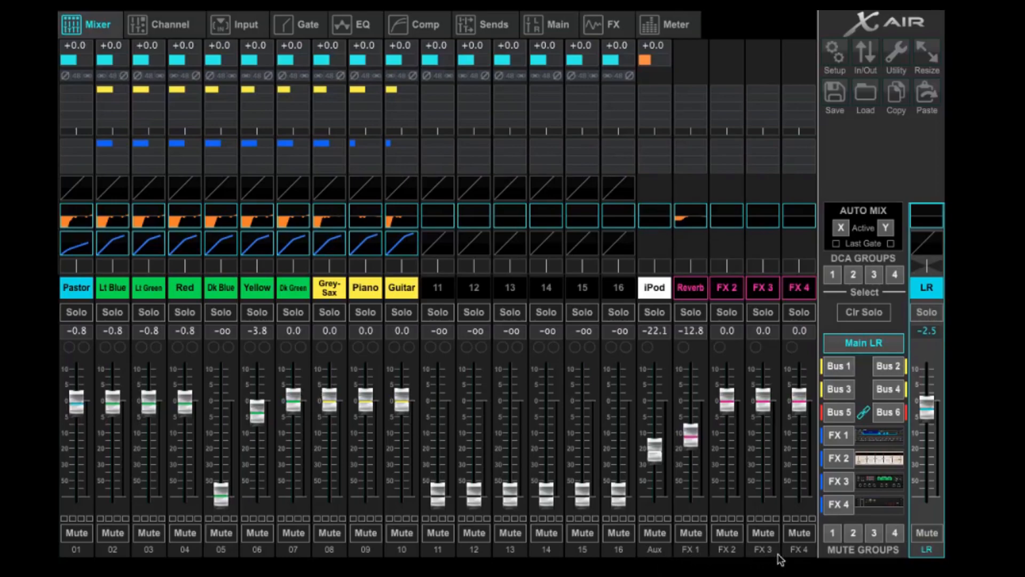
pyautogui.moveTo(752, 540)
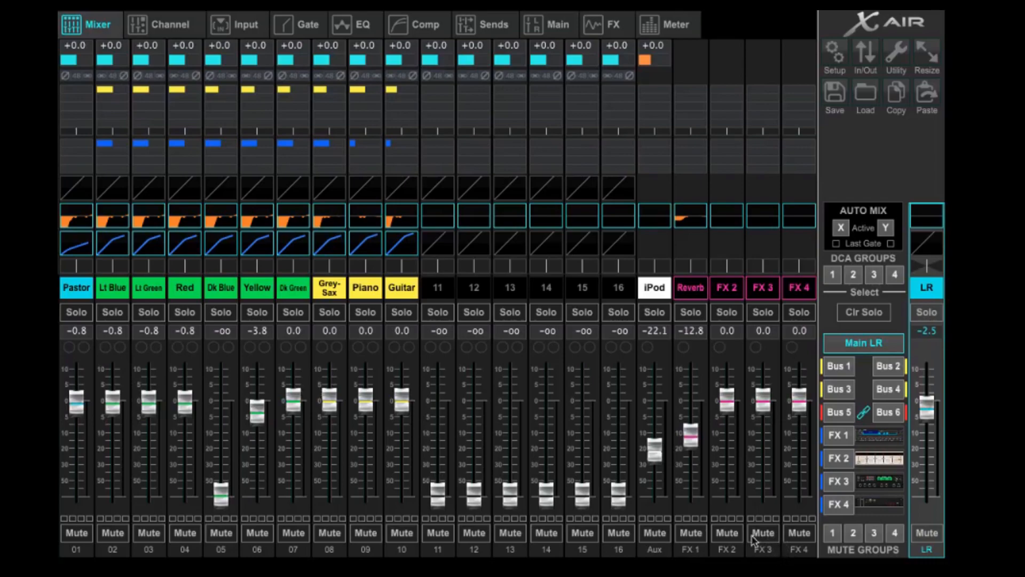
pyautogui.moveTo(748, 570)
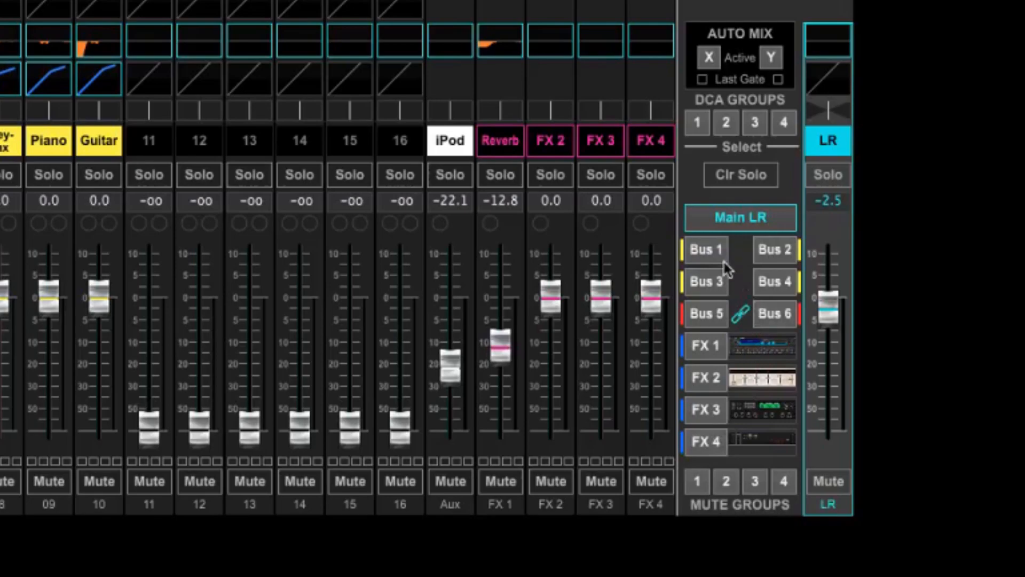
pyautogui.moveTo(719, 261)
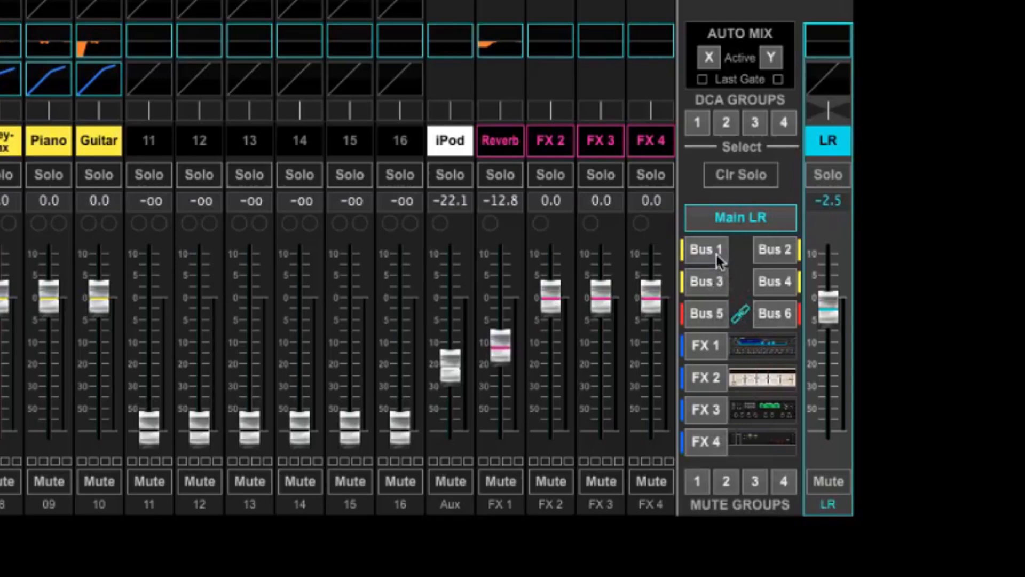
pyautogui.moveTo(723, 288)
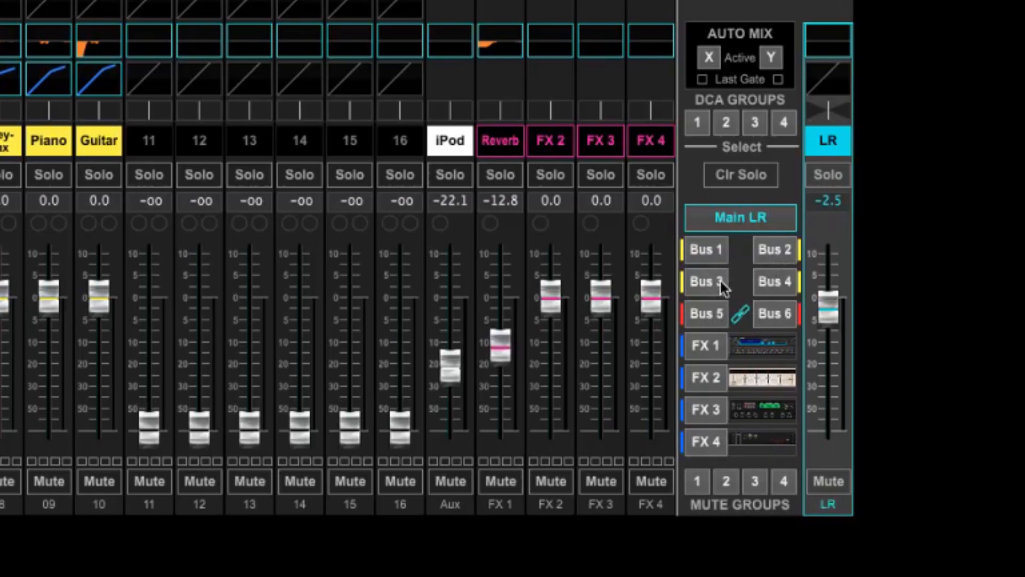
pyautogui.moveTo(771, 290)
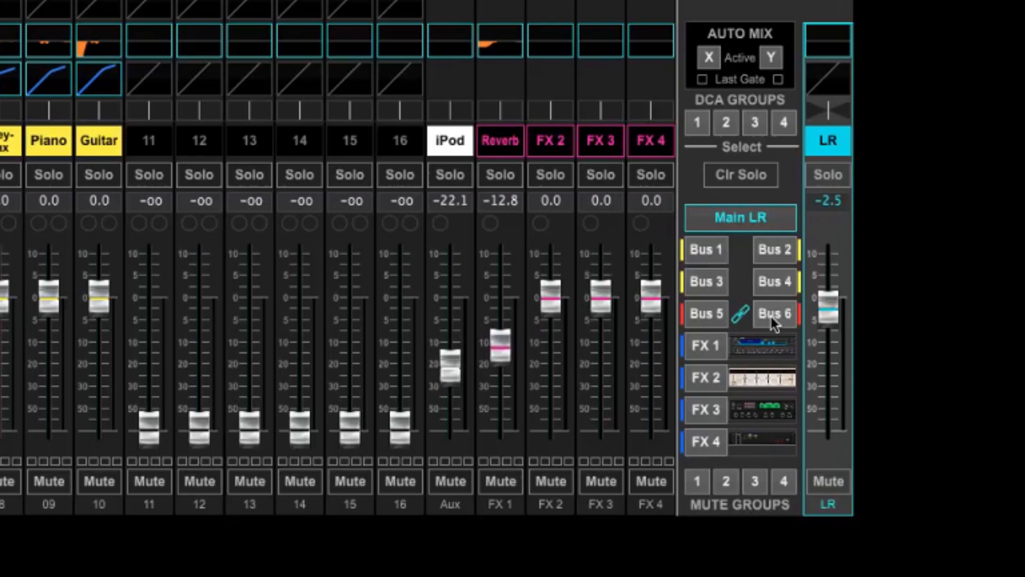
pyautogui.moveTo(712, 380)
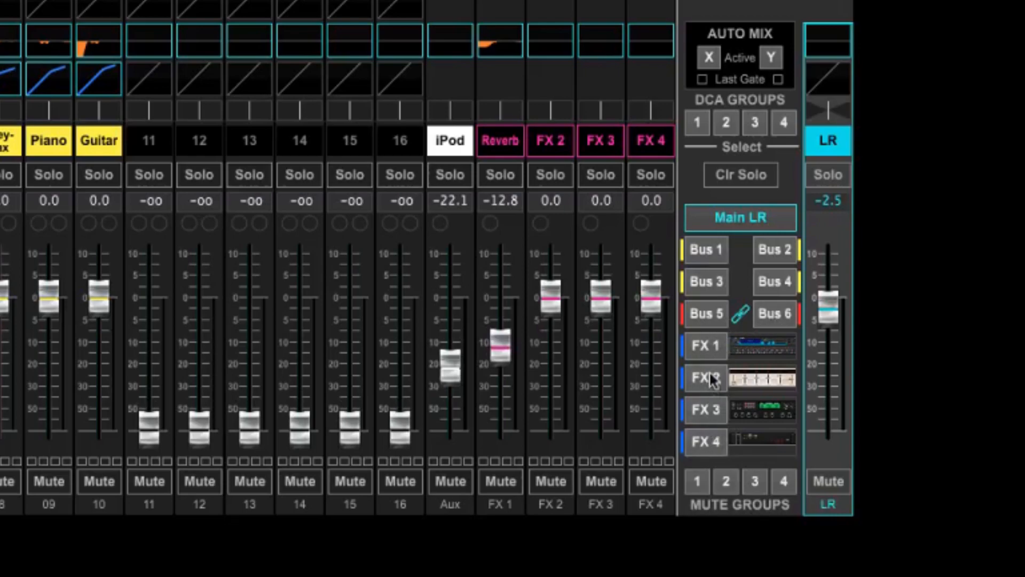
pyautogui.moveTo(711, 359)
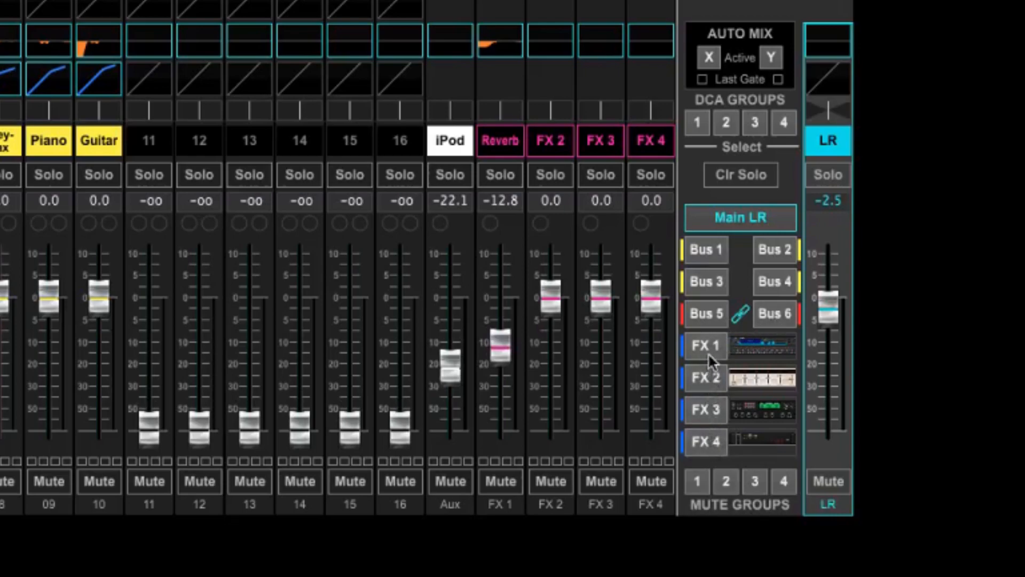
pyautogui.moveTo(709, 336)
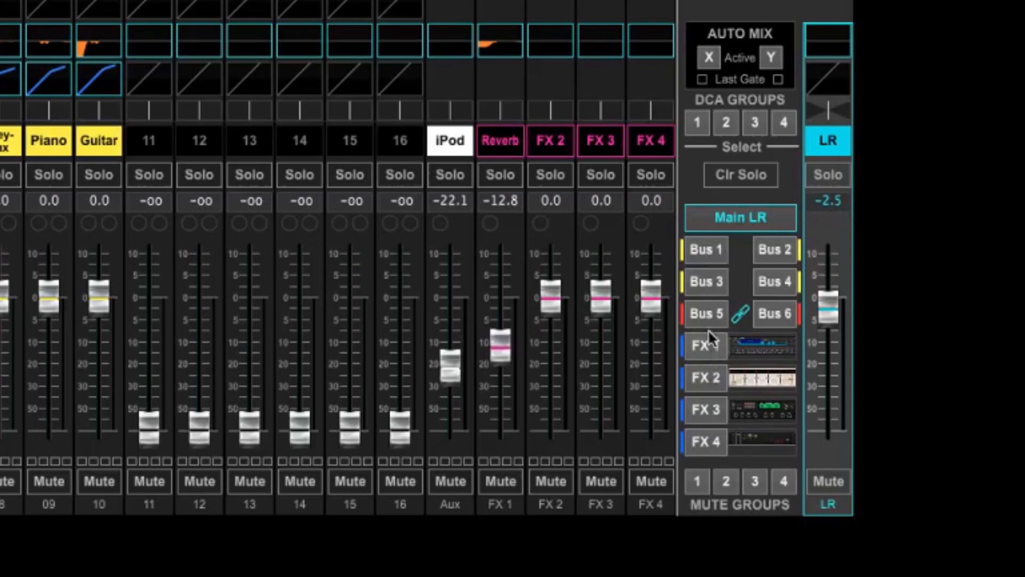
pyautogui.moveTo(771, 323)
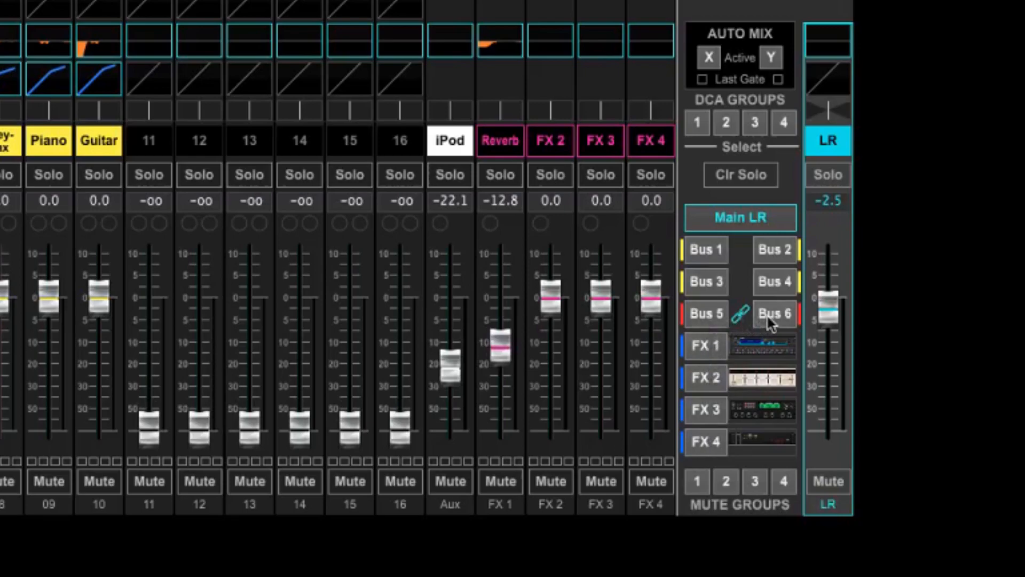
pyautogui.moveTo(711, 281)
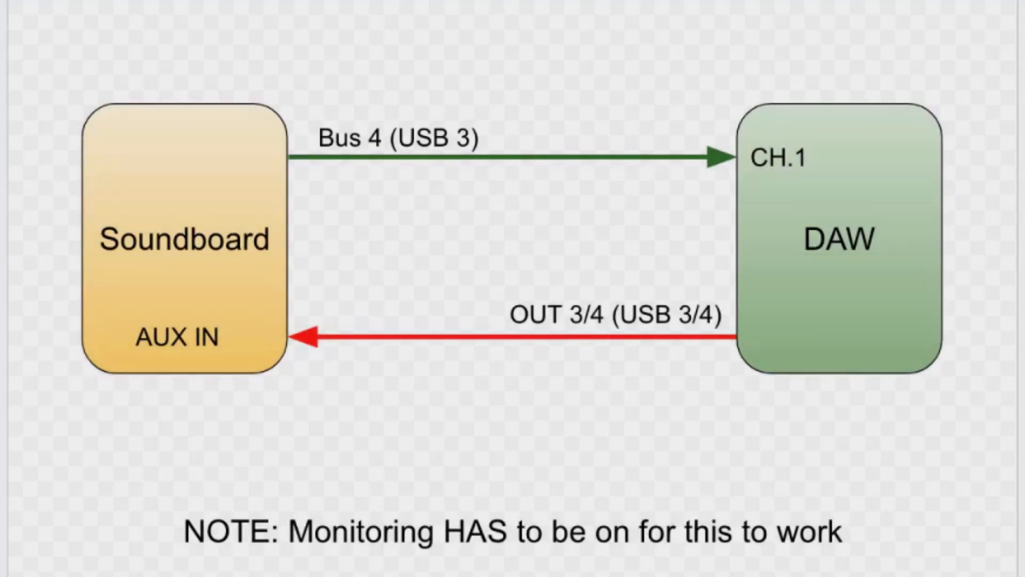
pyautogui.moveTo(182, 273)
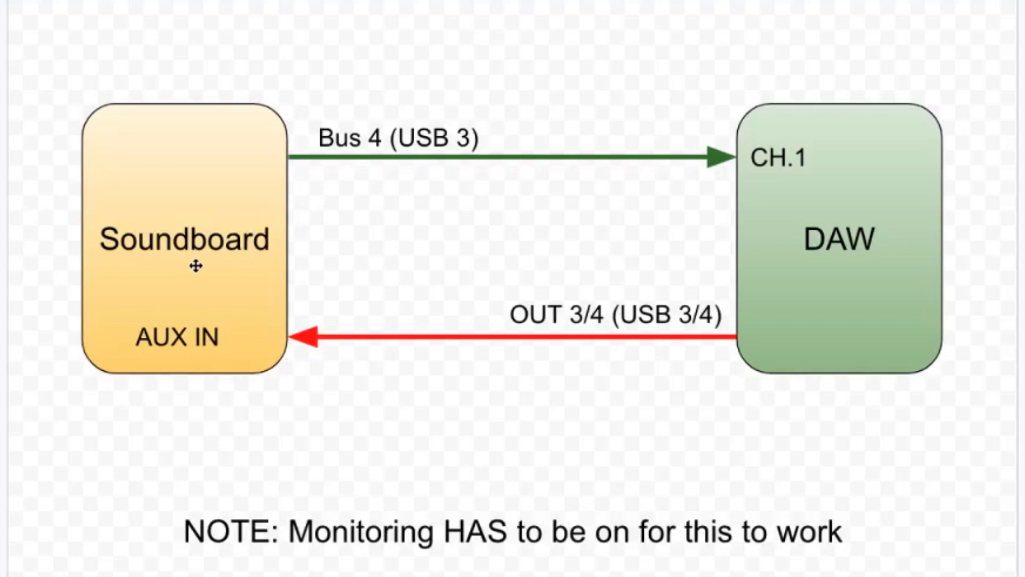
pyautogui.moveTo(833, 274)
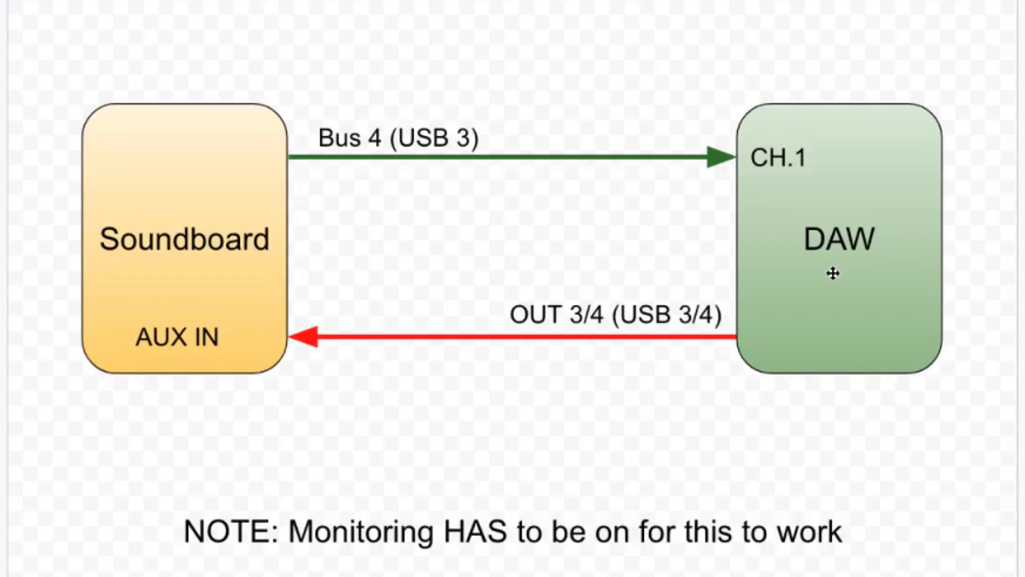
pyautogui.moveTo(417, 220)
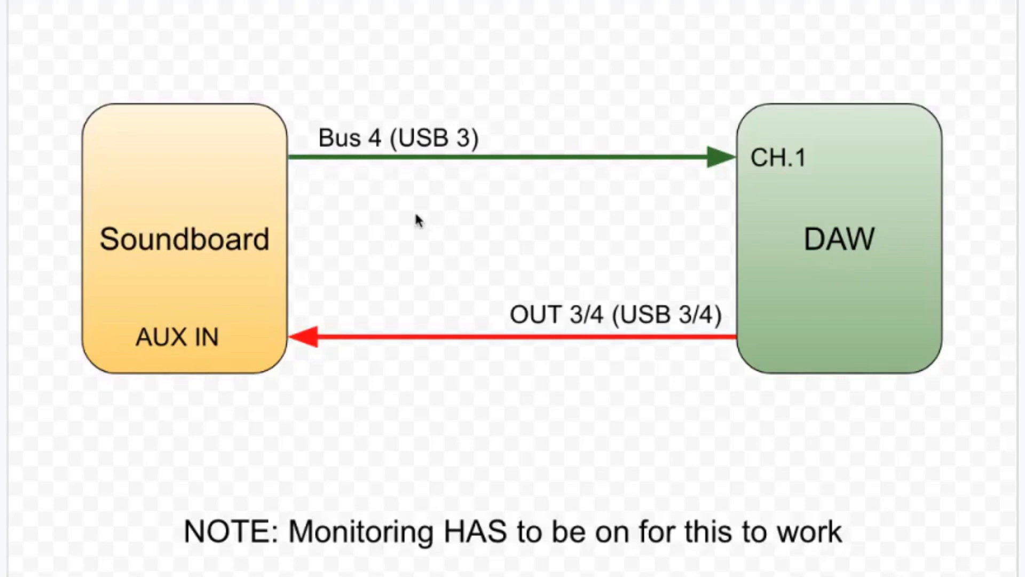
pyautogui.moveTo(272, 162)
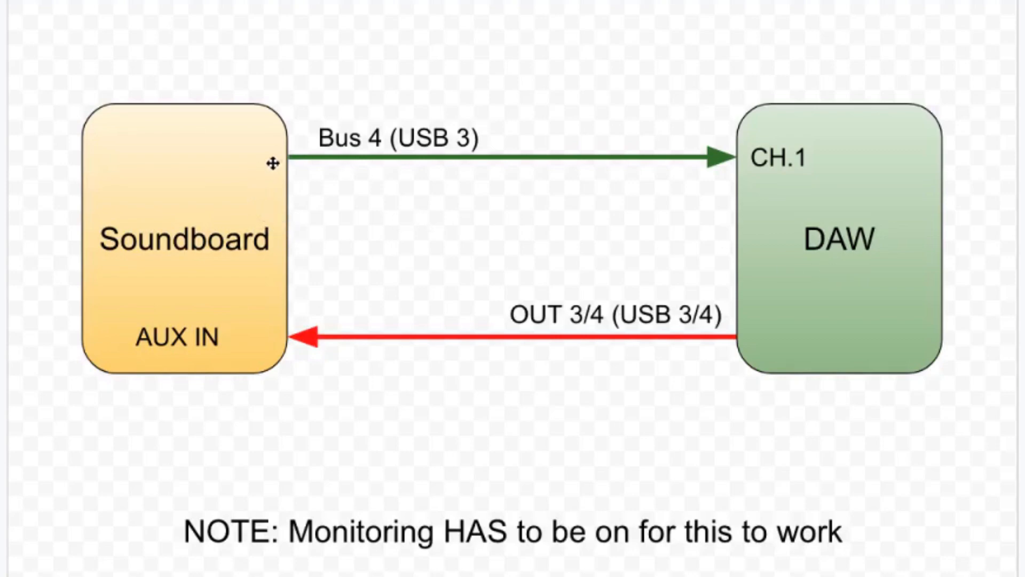
pyautogui.moveTo(342, 156)
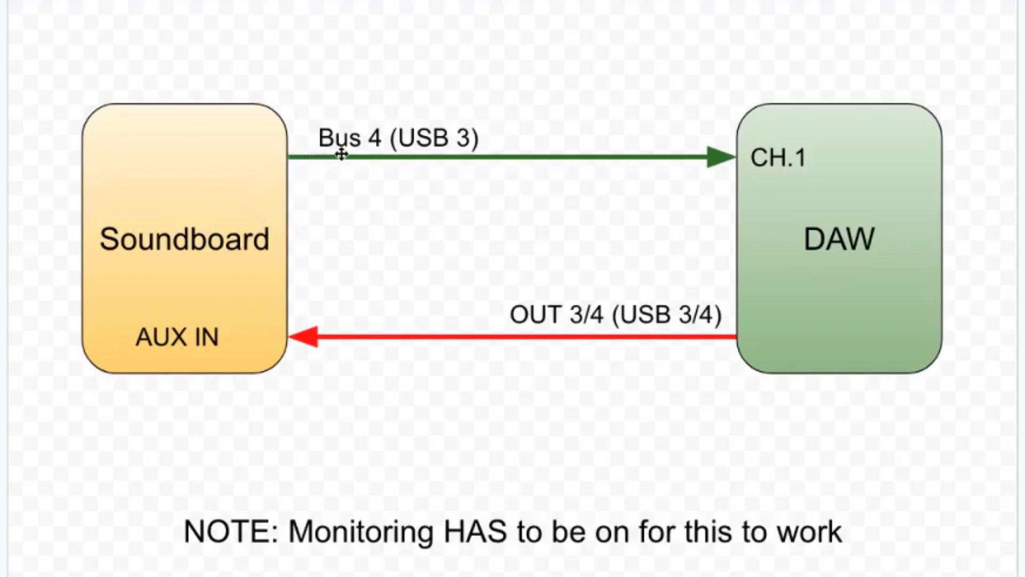
pyautogui.moveTo(346, 180)
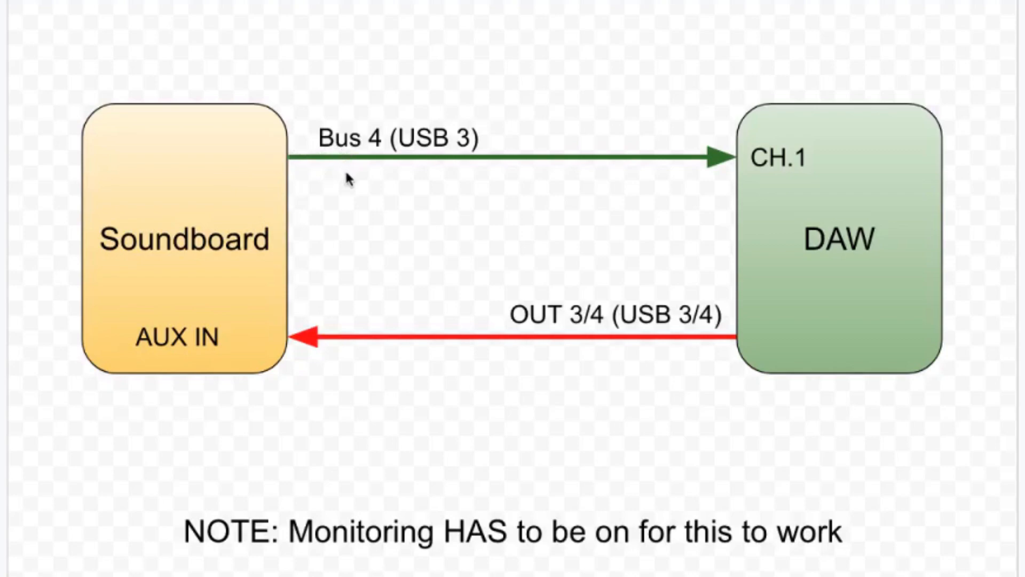
pyautogui.moveTo(435, 175)
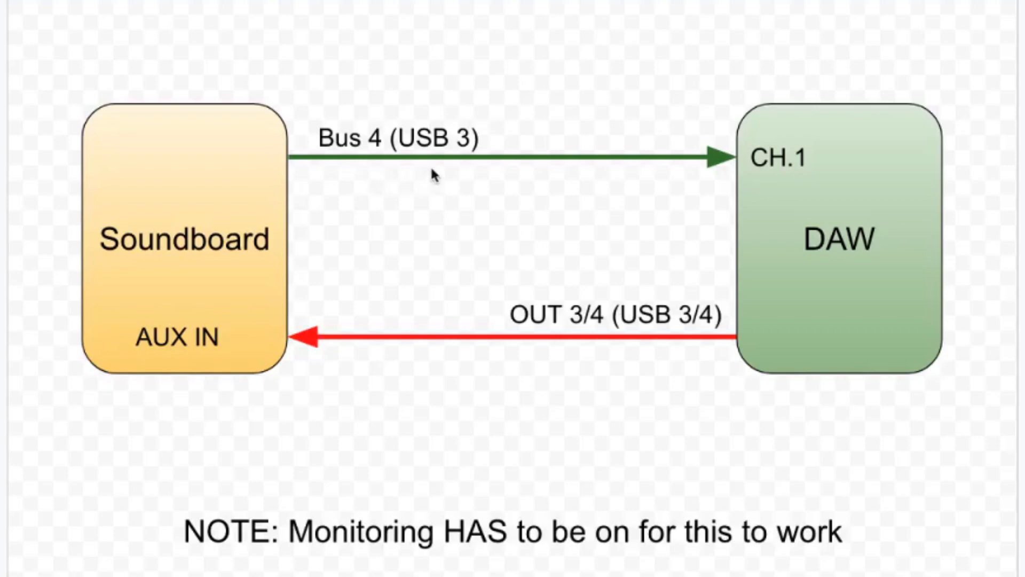
pyautogui.moveTo(435, 170)
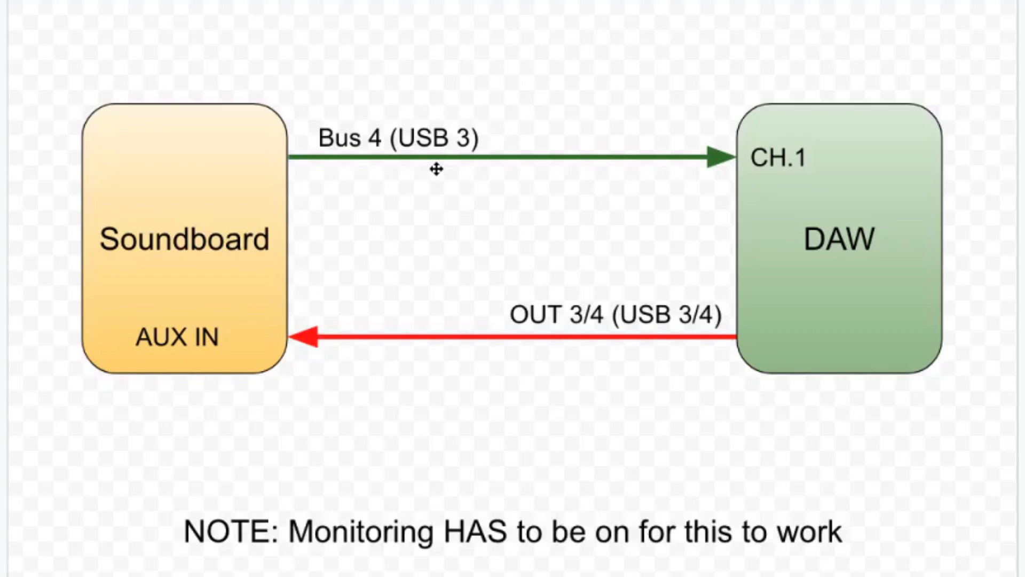
pyautogui.moveTo(394, 188)
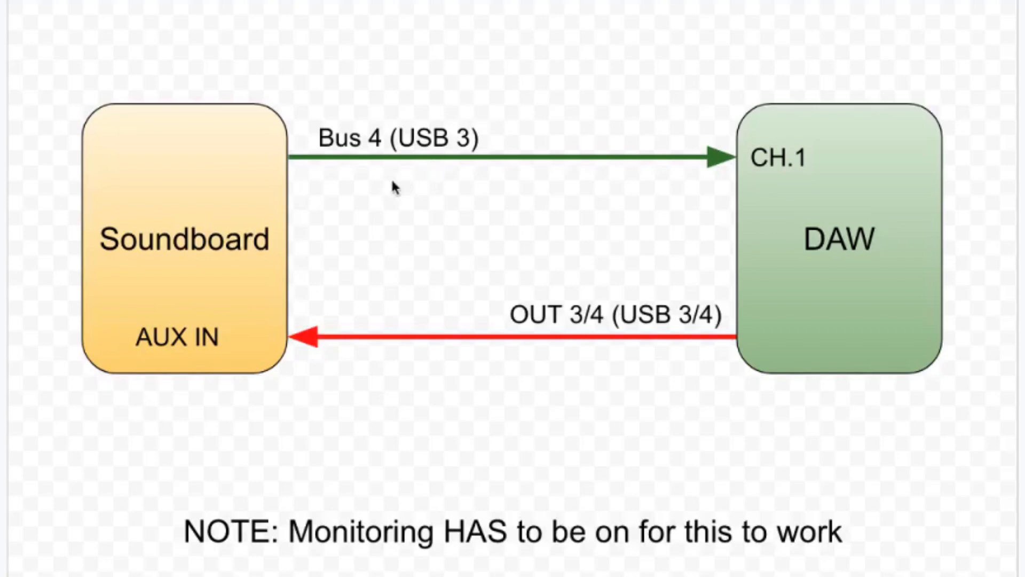
pyautogui.moveTo(351, 169)
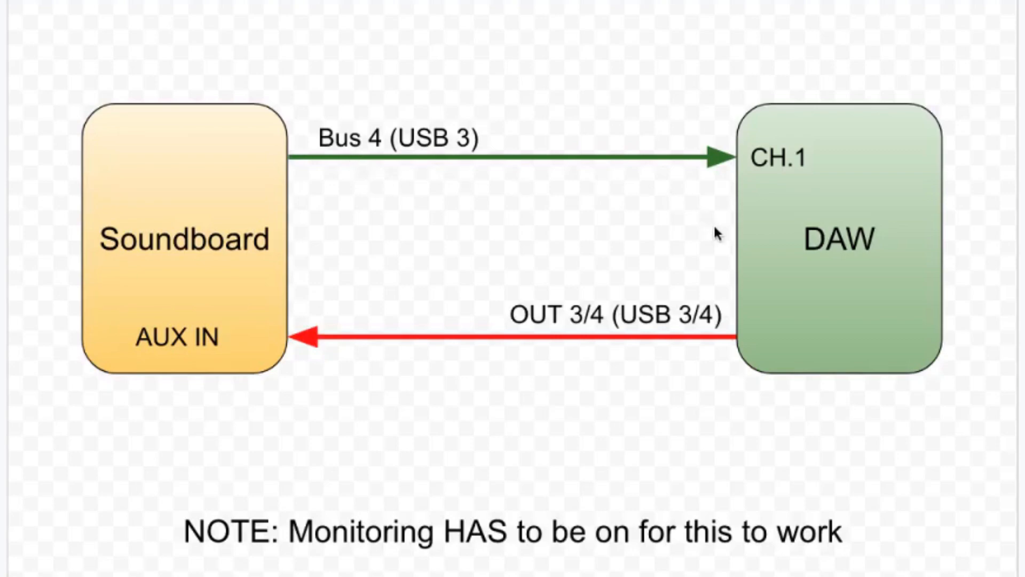
pyautogui.moveTo(569, 345)
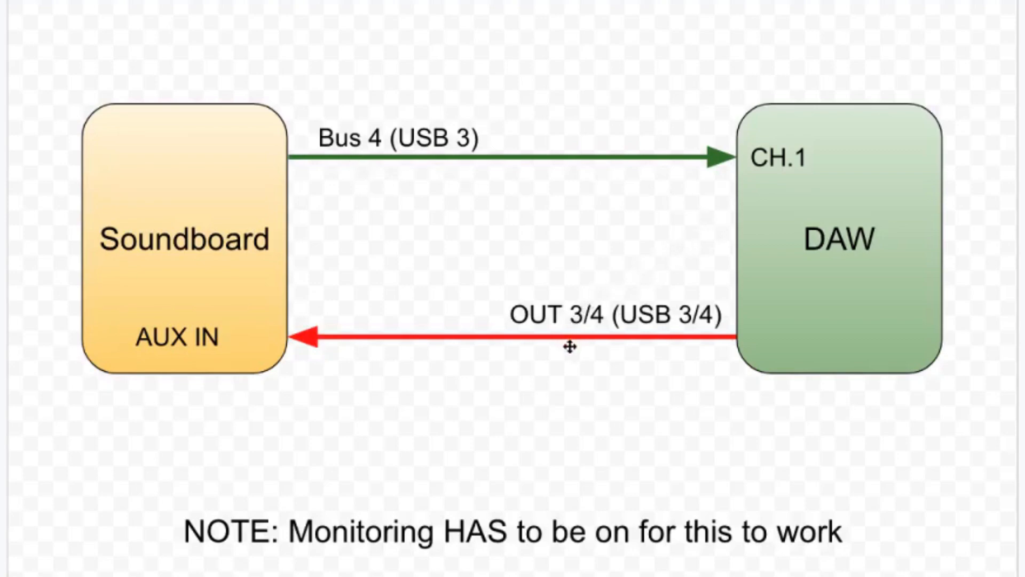
pyautogui.moveTo(622, 357)
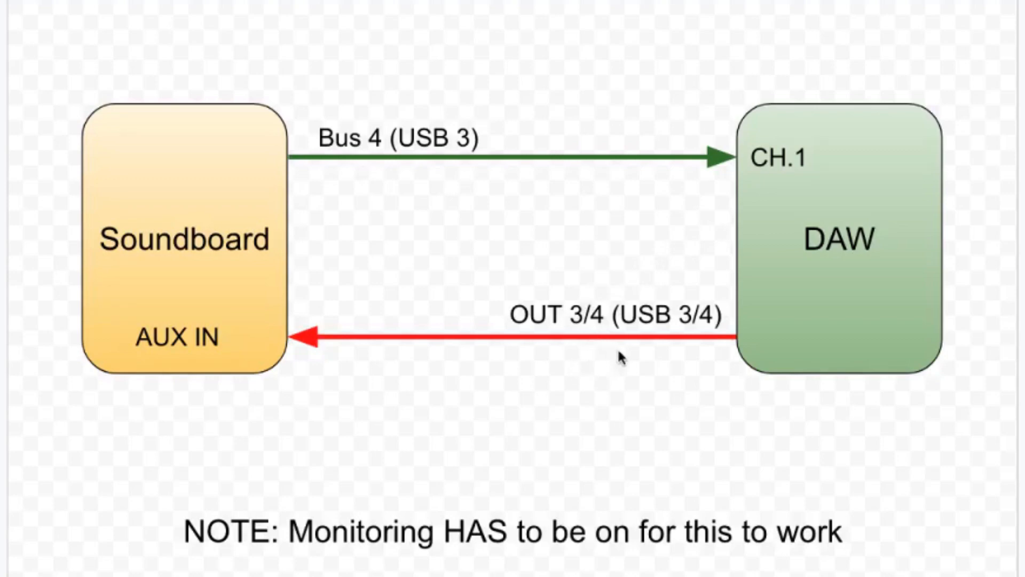
pyautogui.moveTo(588, 345)
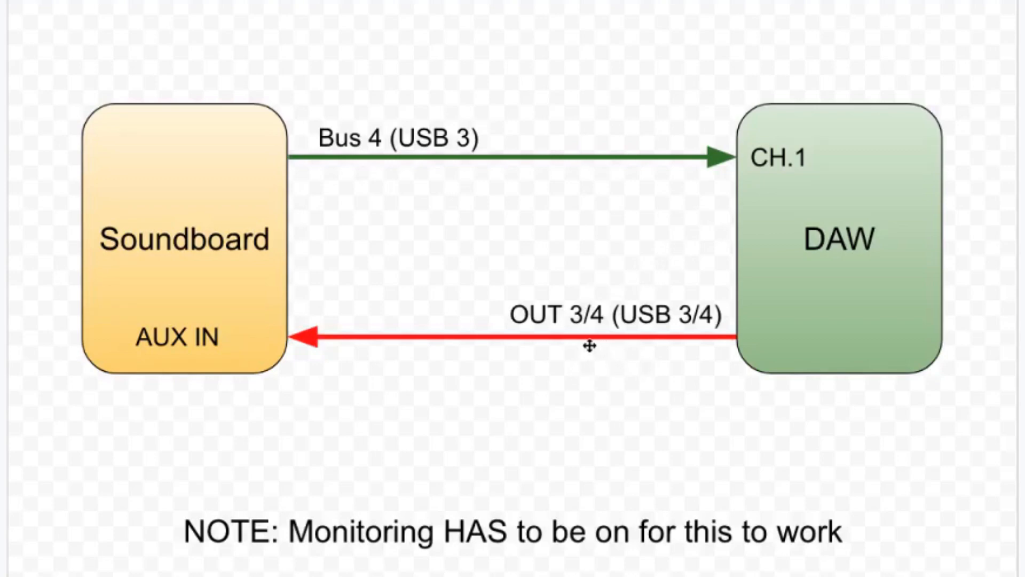
pyautogui.moveTo(587, 350)
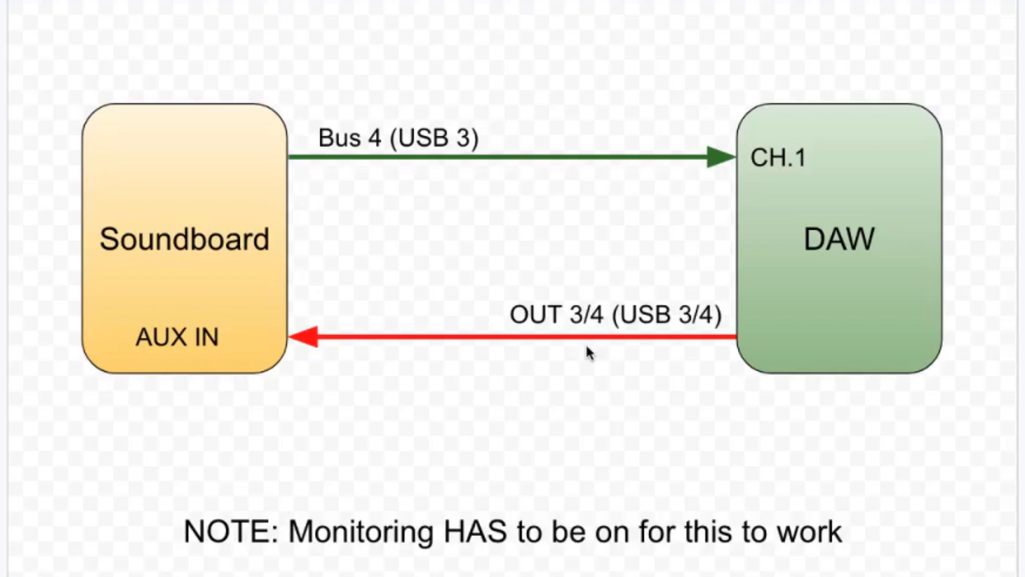
pyautogui.moveTo(662, 344)
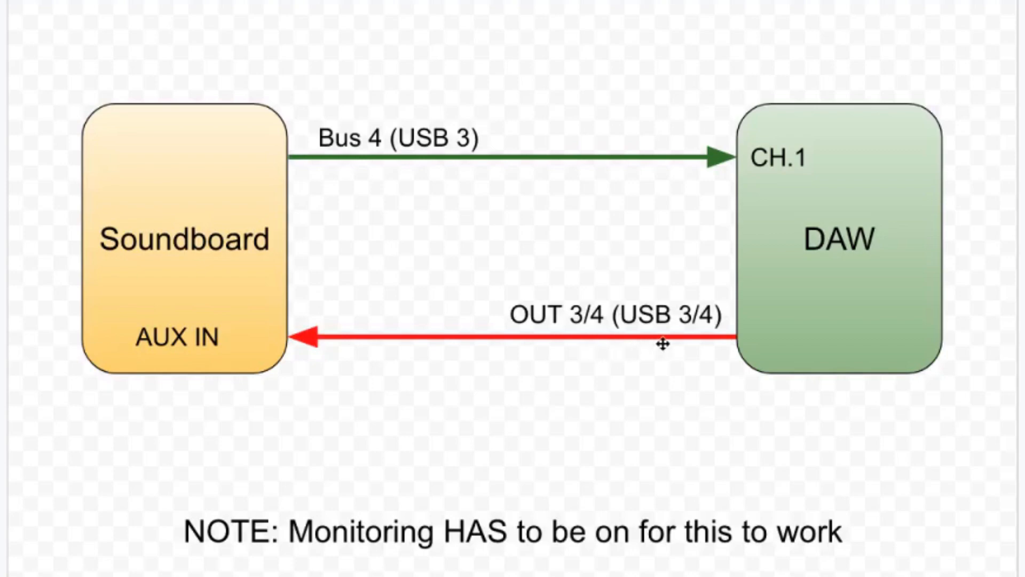
pyautogui.moveTo(669, 354)
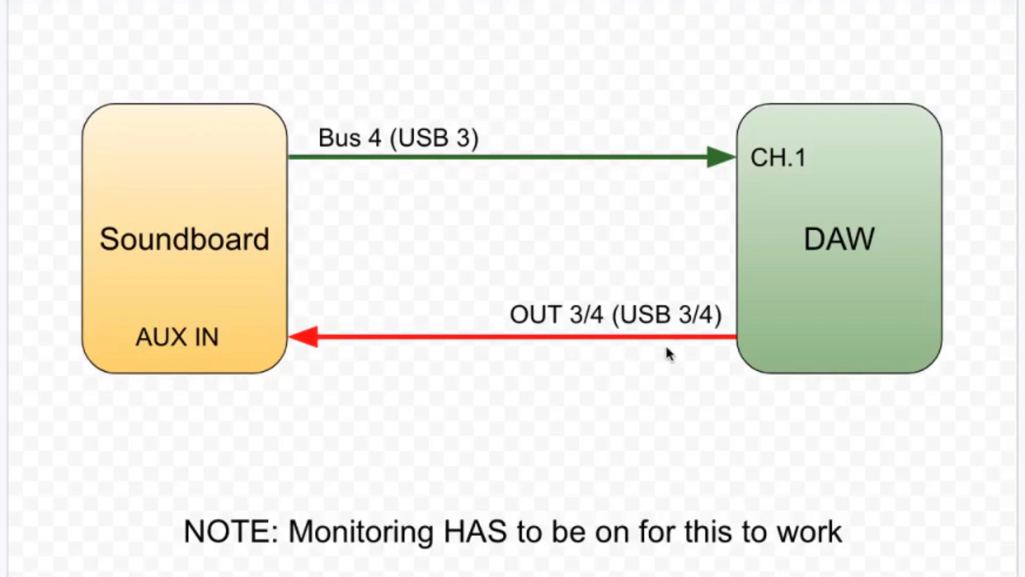
pyautogui.moveTo(503, 376)
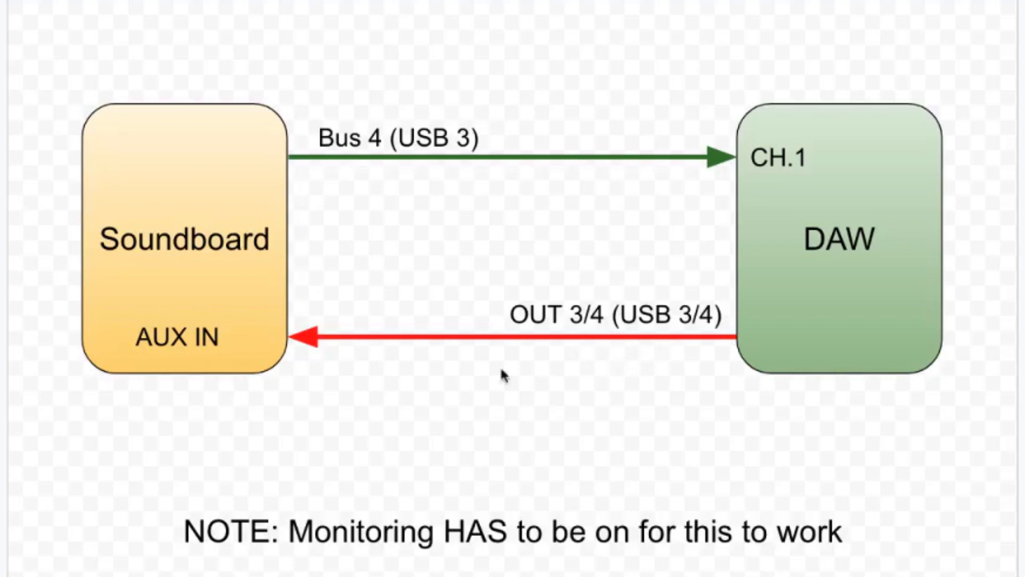
pyautogui.moveTo(251, 352)
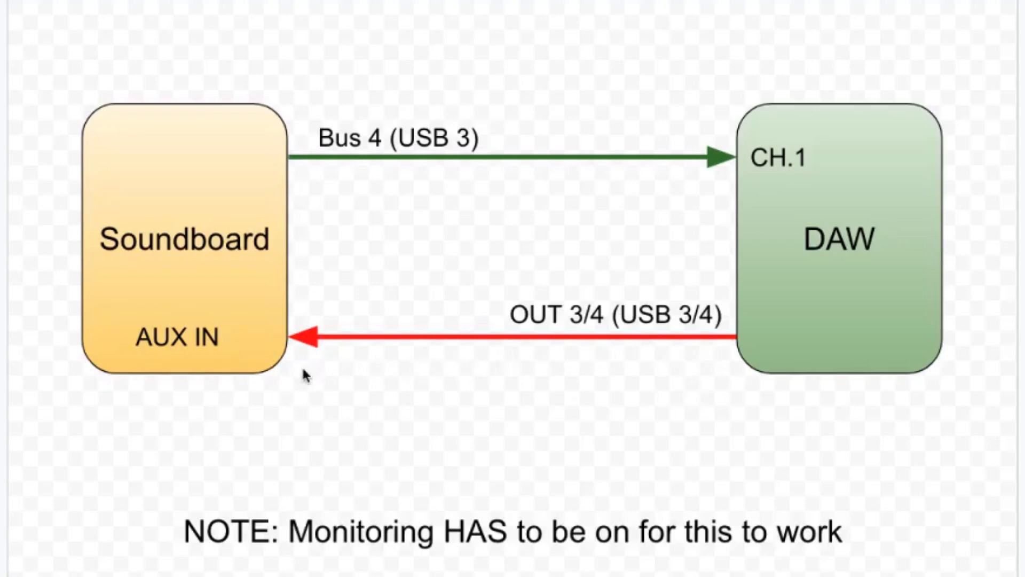
pyautogui.moveTo(253, 404)
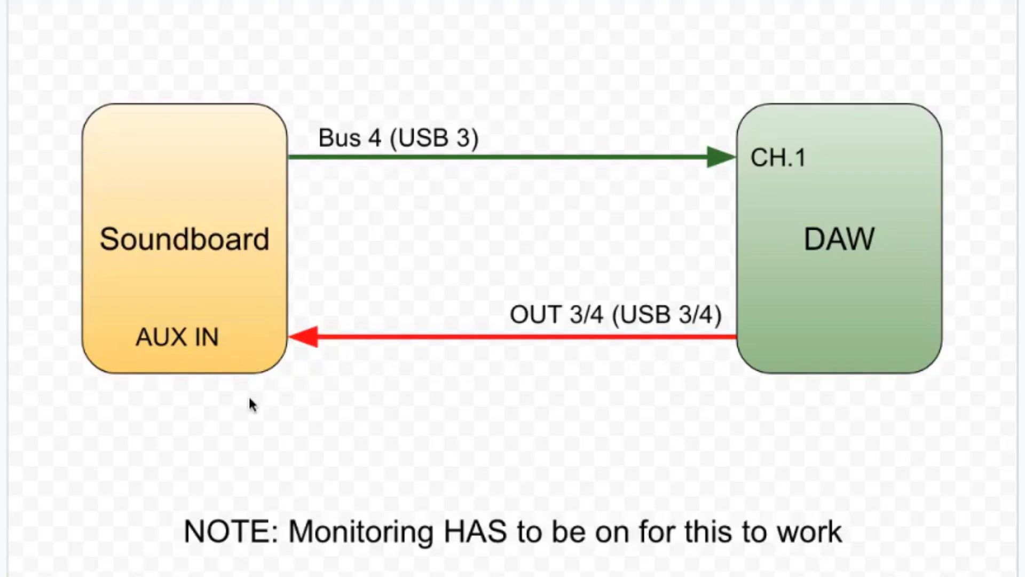
pyautogui.moveTo(316, 407)
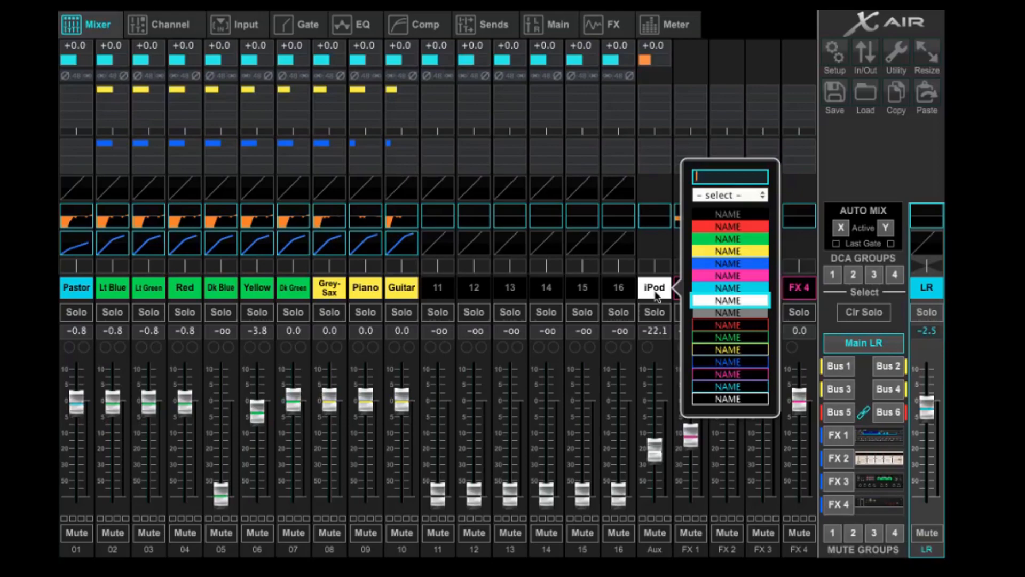
# Rename the Aux channel from iPod to FX IN with a blue label
pyautogui.write('FX IN')
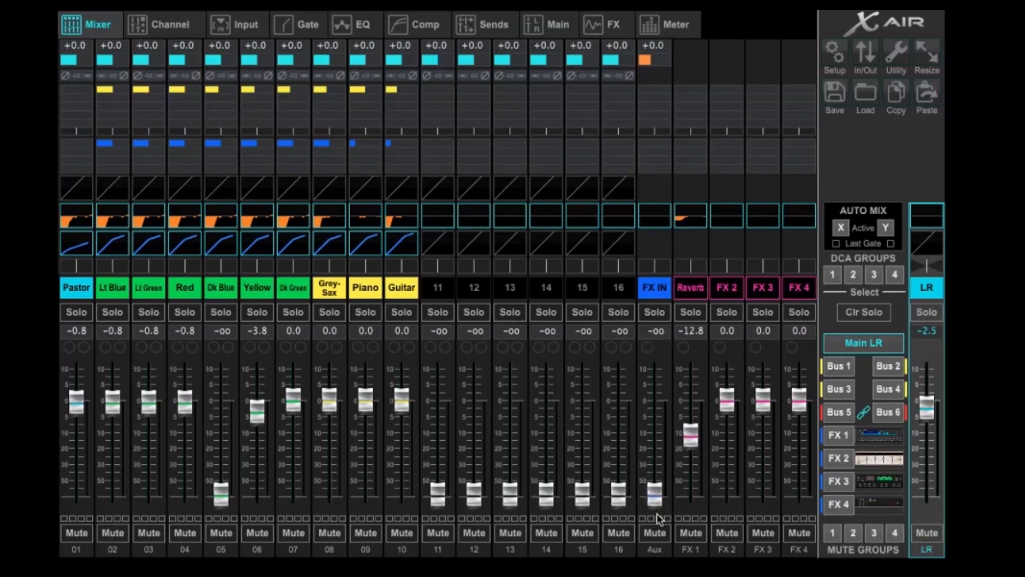
pyautogui.click(653, 288)
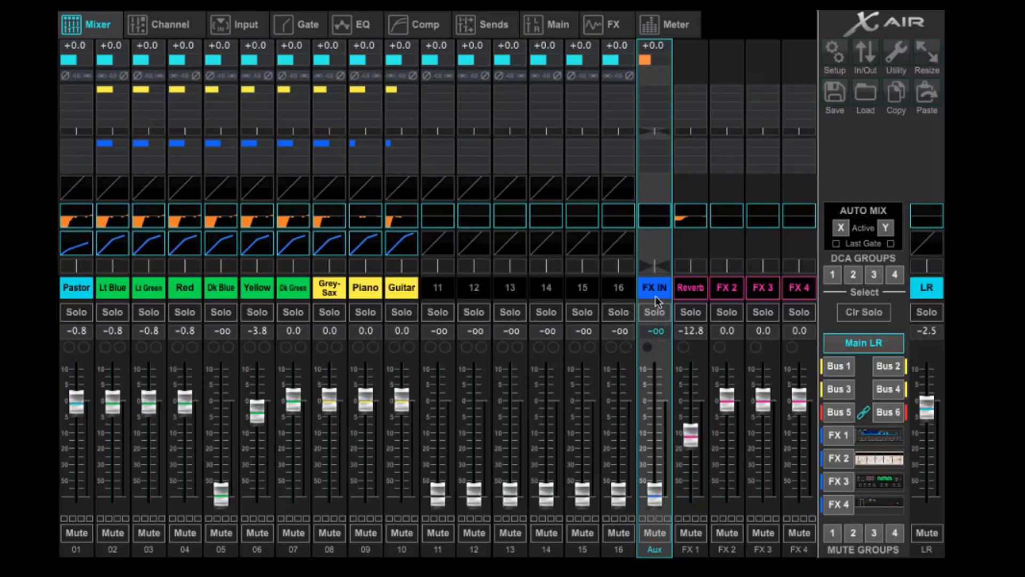
pyautogui.click(163, 24)
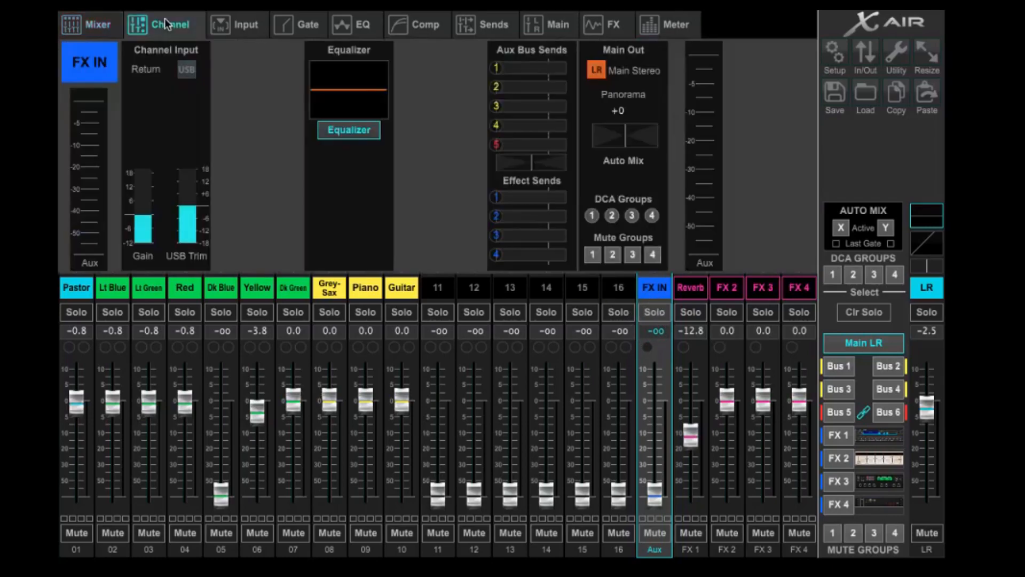
pyautogui.moveTo(272, 119)
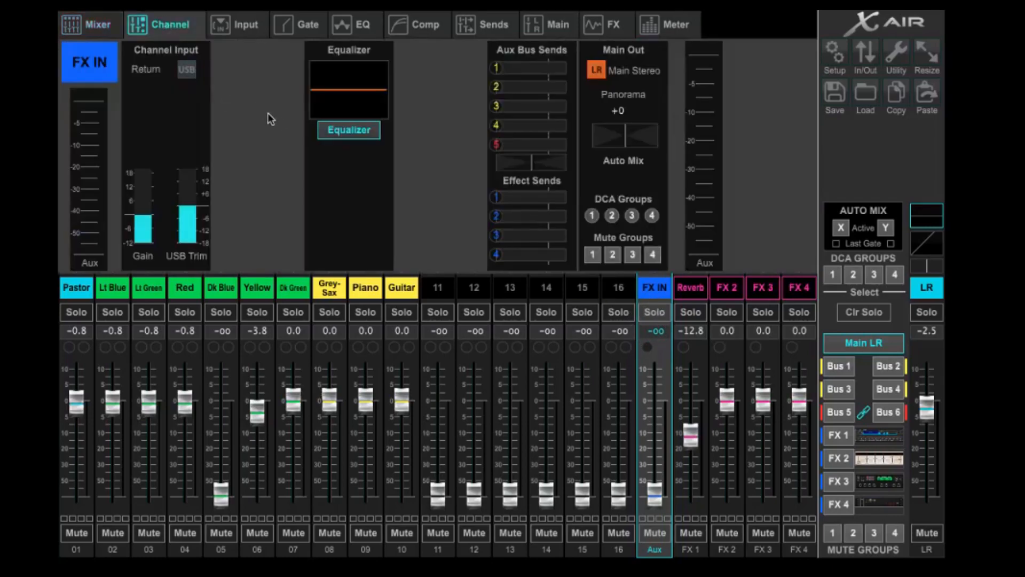
pyautogui.moveTo(328, 174)
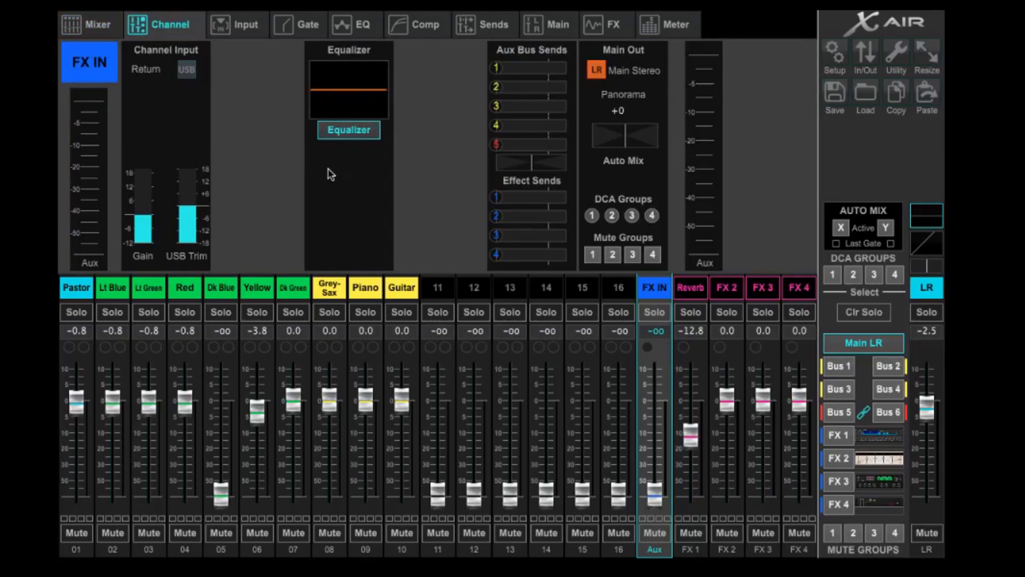
pyautogui.moveTo(415, 52)
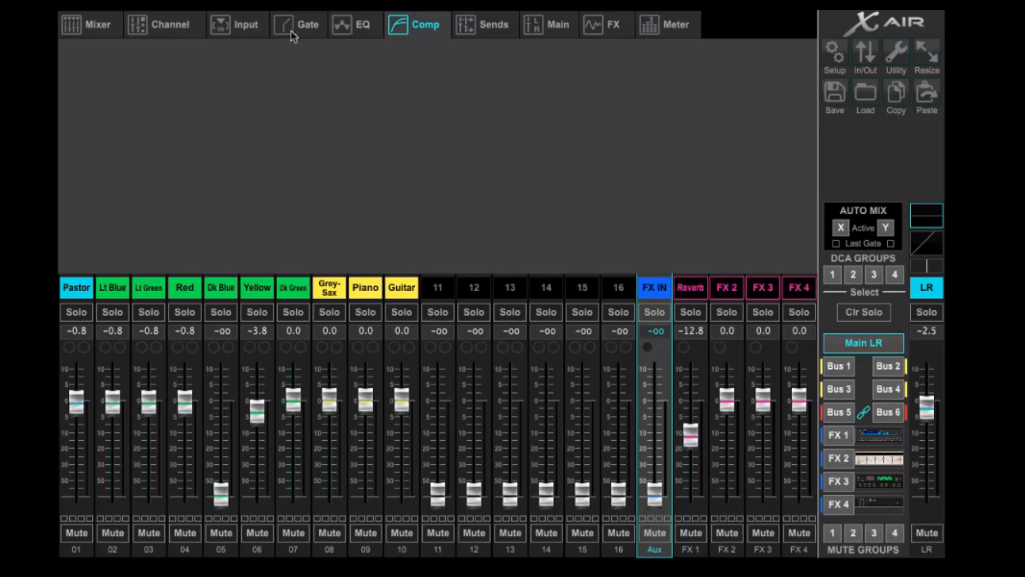
pyautogui.click(353, 25)
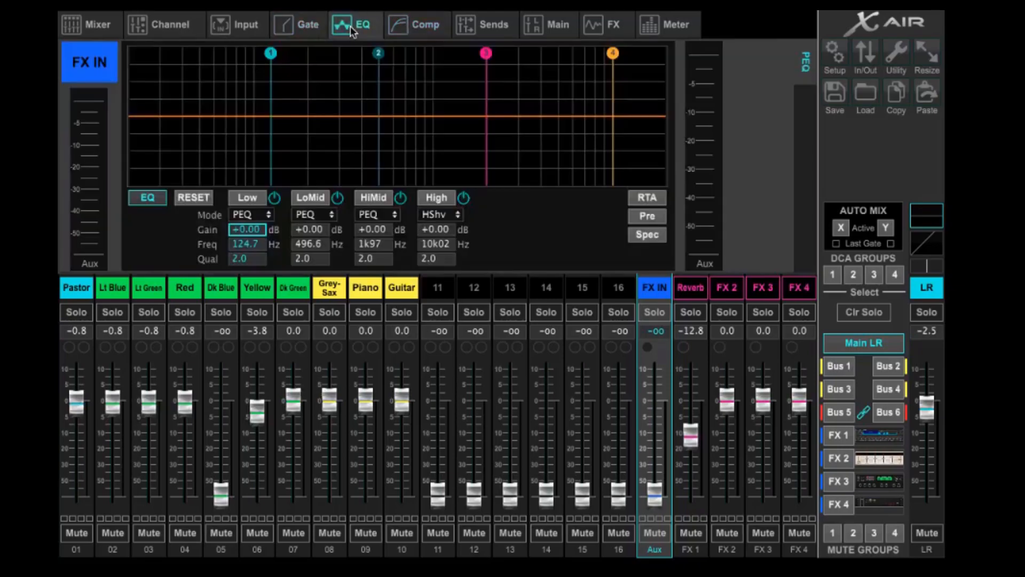
pyautogui.moveTo(283, 100)
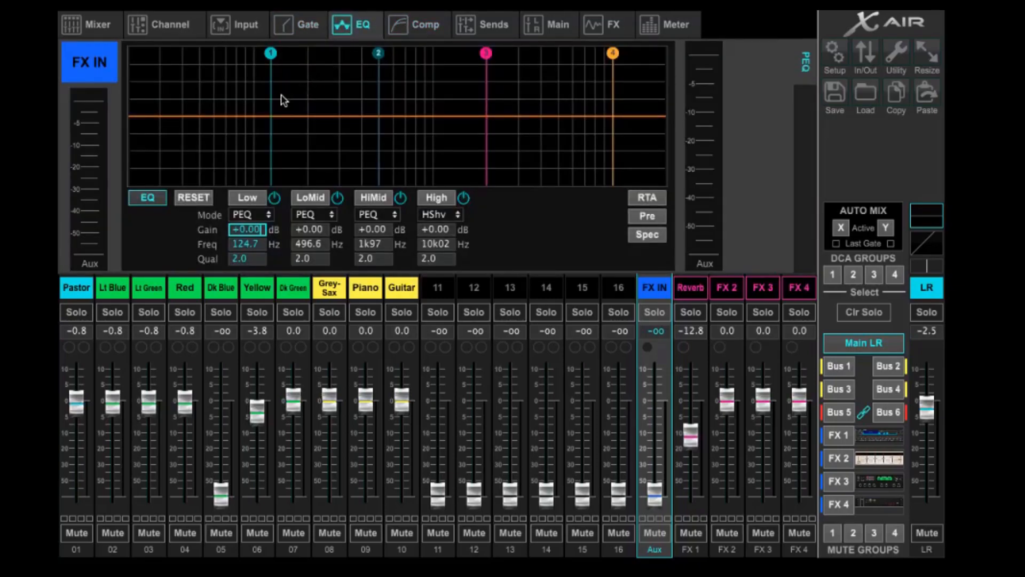
pyautogui.moveTo(418, 120)
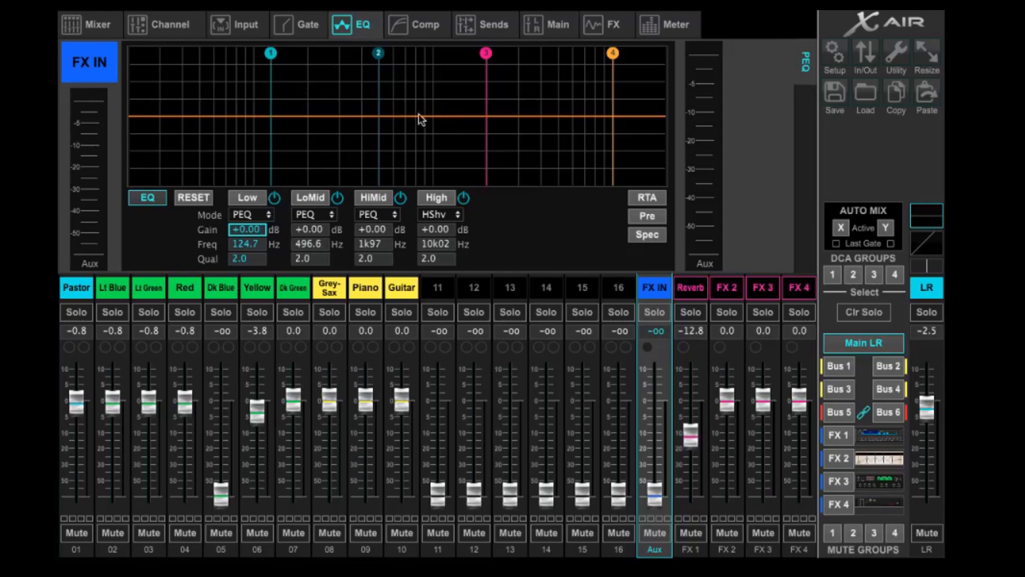
pyautogui.moveTo(281, 95)
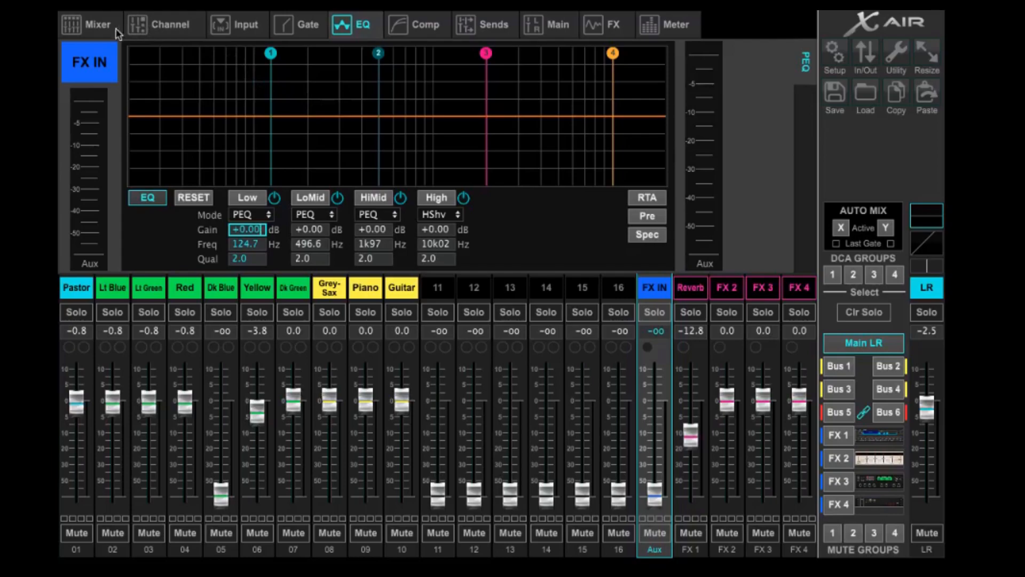
pyautogui.click(97, 24)
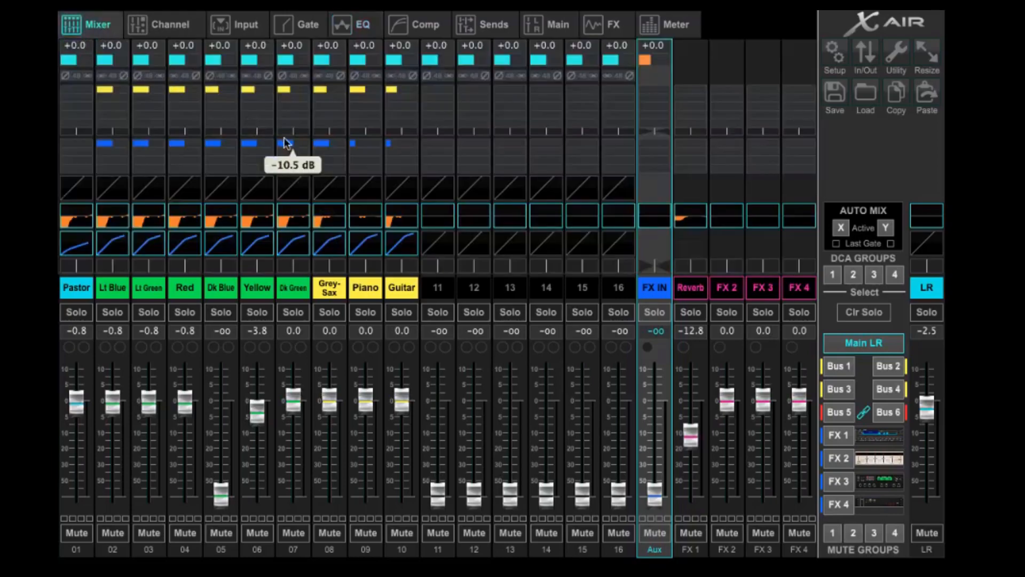
pyautogui.moveTo(882, 396)
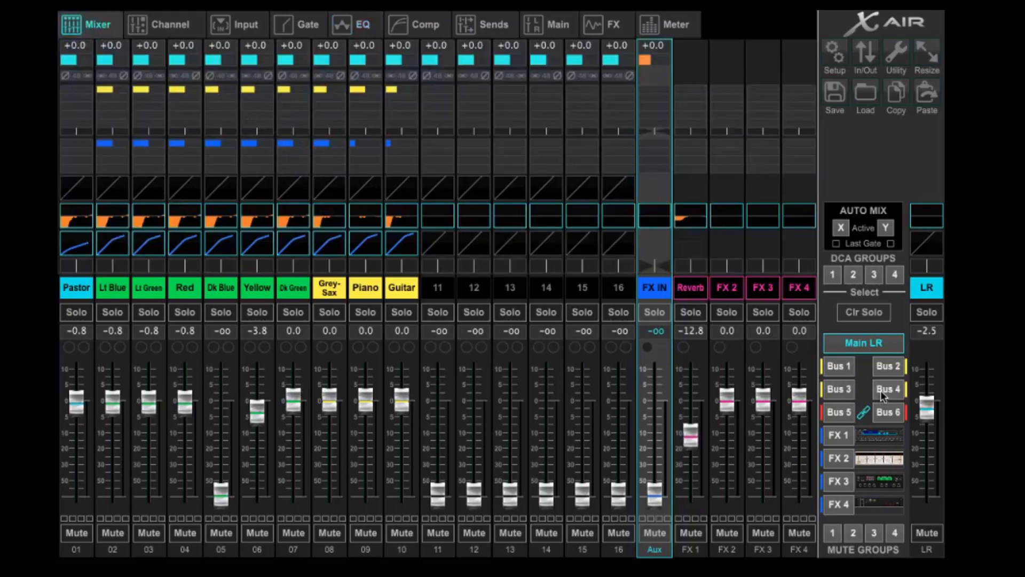
# Name Bus 4 'FX (DAW) OUT' in blue with Guitar sending at -0.5, then reach the routing window
pyautogui.click(888, 389)
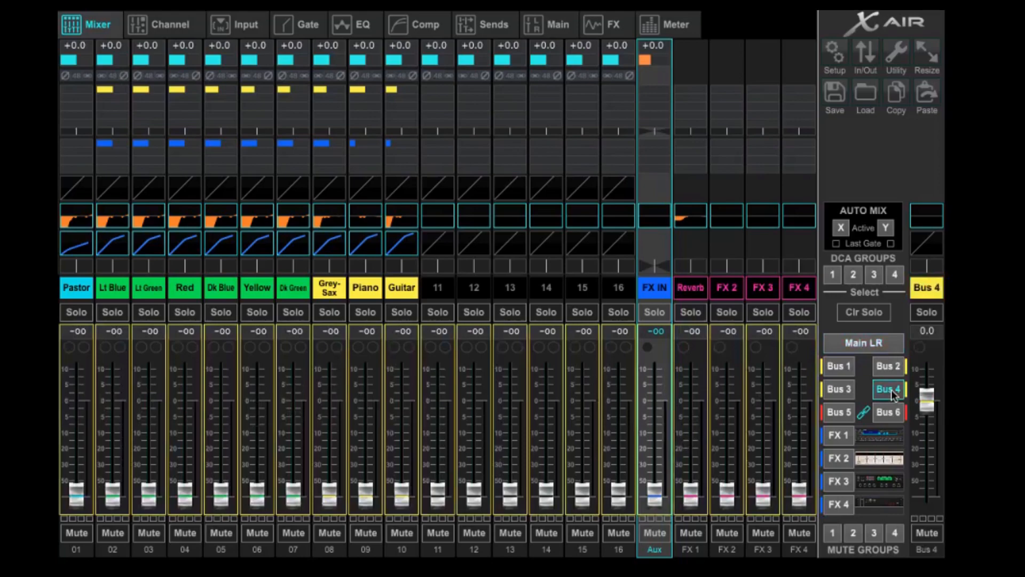
pyautogui.click(927, 287)
pyautogui.write('FX (DAW) OU')
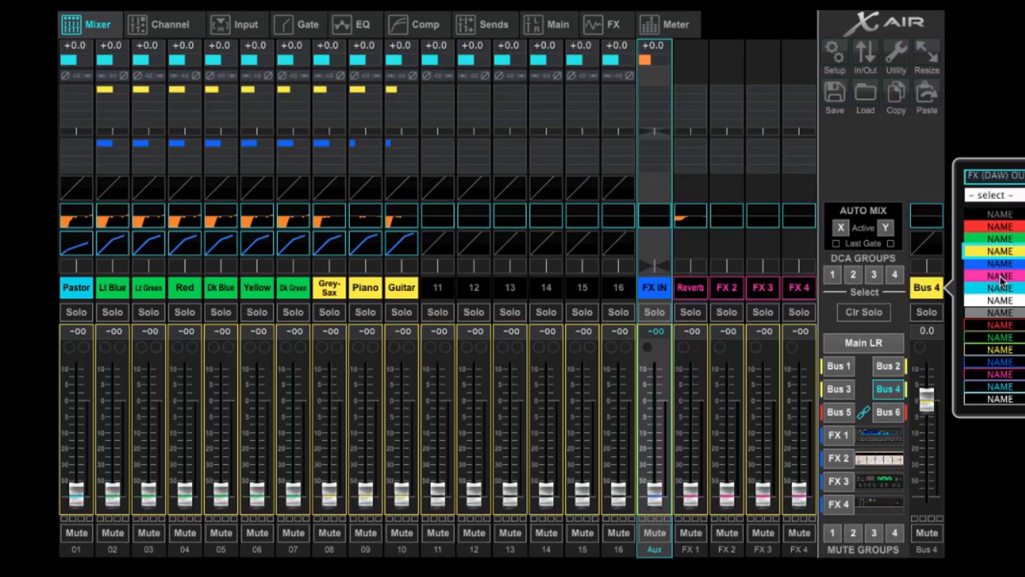
pyautogui.click(998, 287)
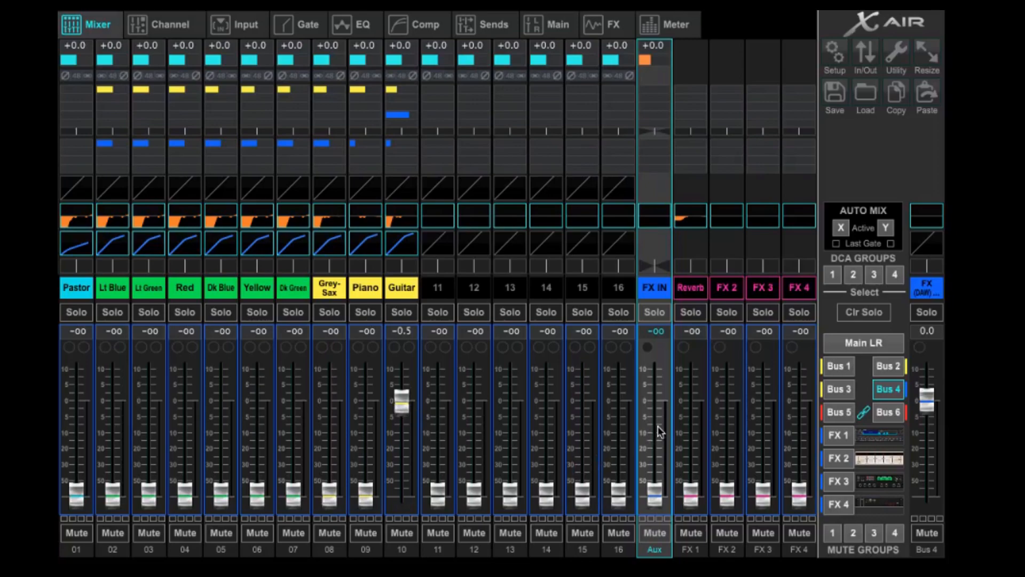
pyautogui.moveTo(864, 77)
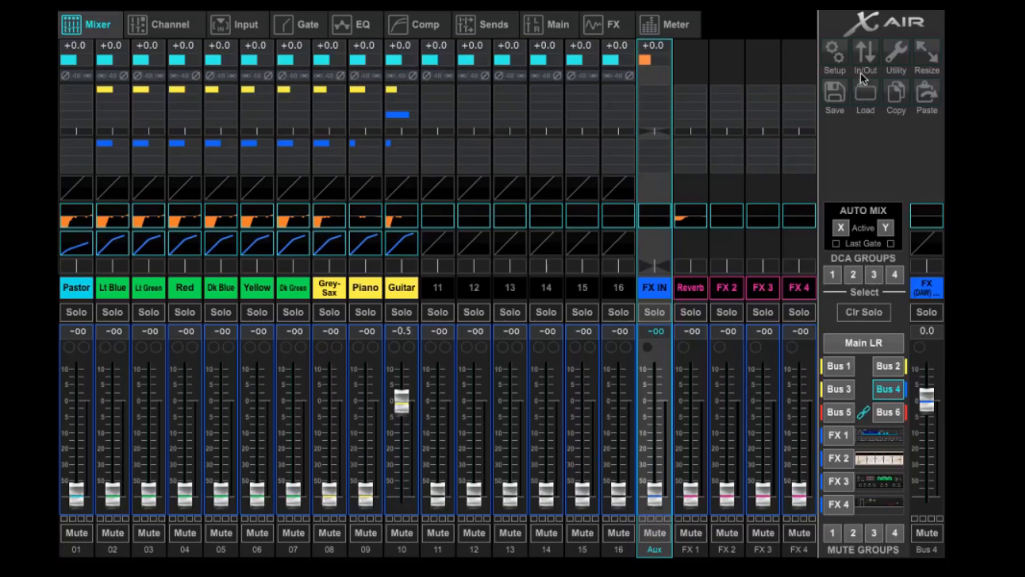
pyautogui.click(864, 56)
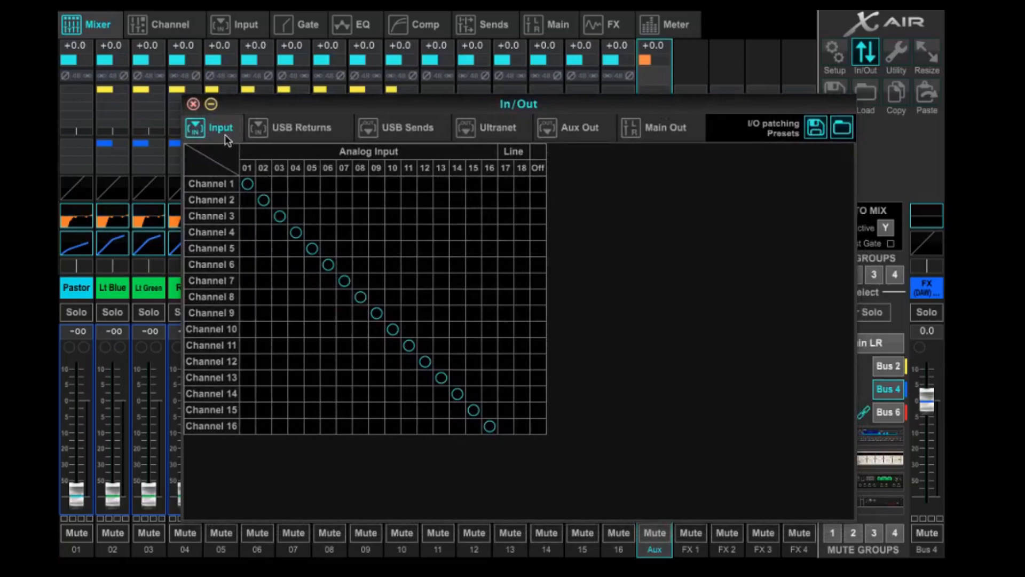
pyautogui.moveTo(345, 280)
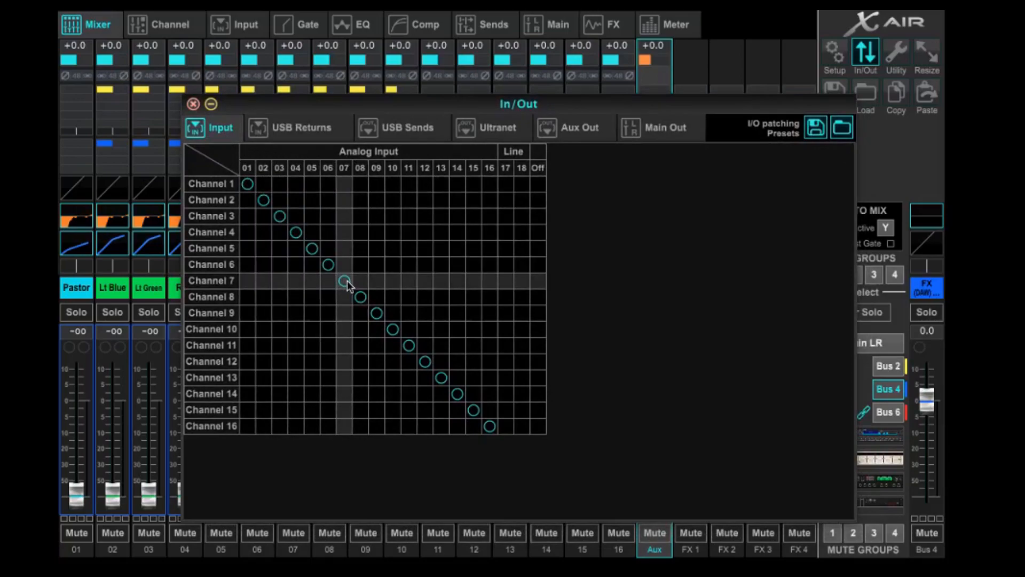
pyautogui.moveTo(368, 202)
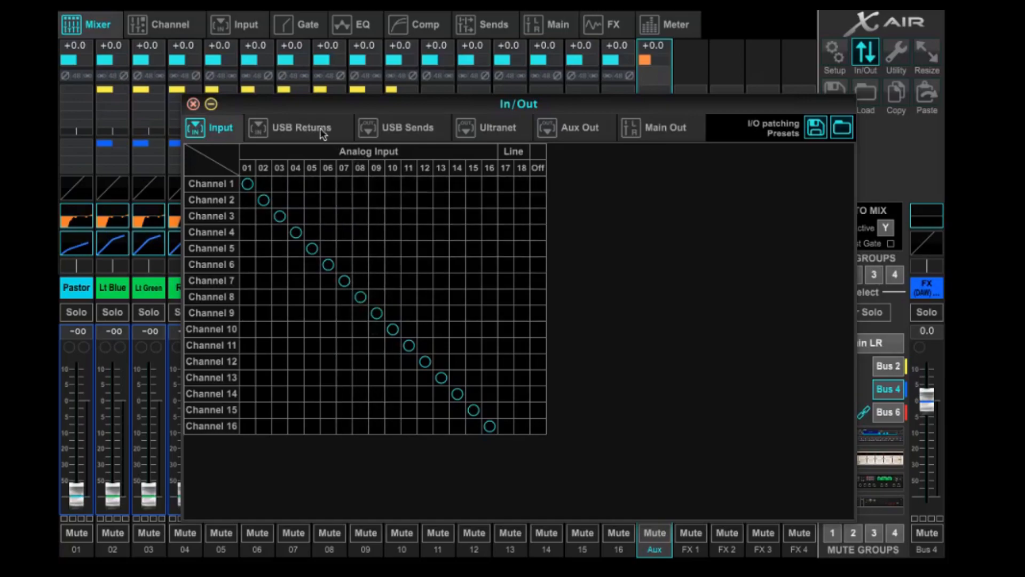
pyautogui.moveTo(410, 135)
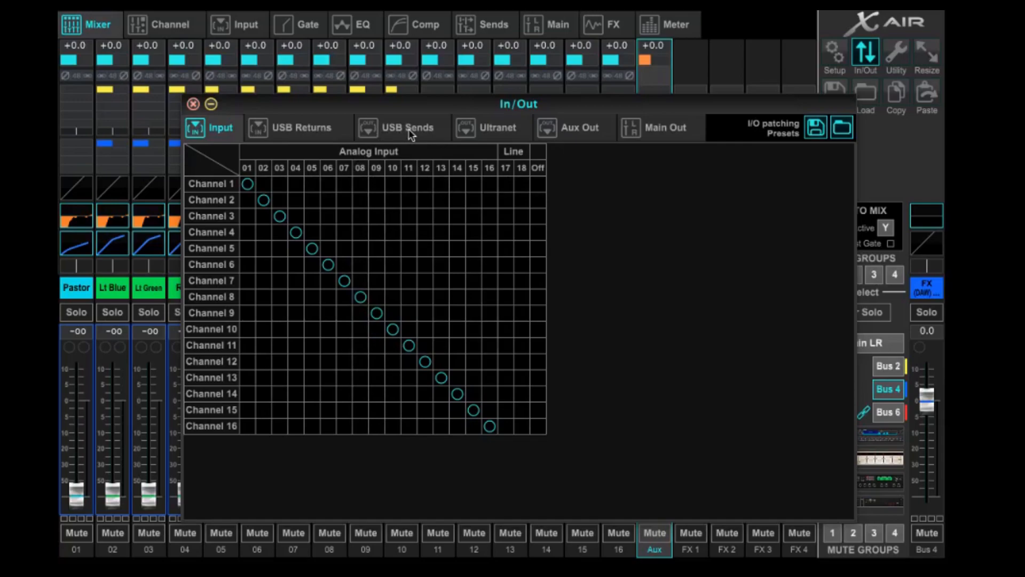
# Route Bus 4 to USB send 3 in the USB Sends grid, replacing channel 03
pyautogui.click(399, 127)
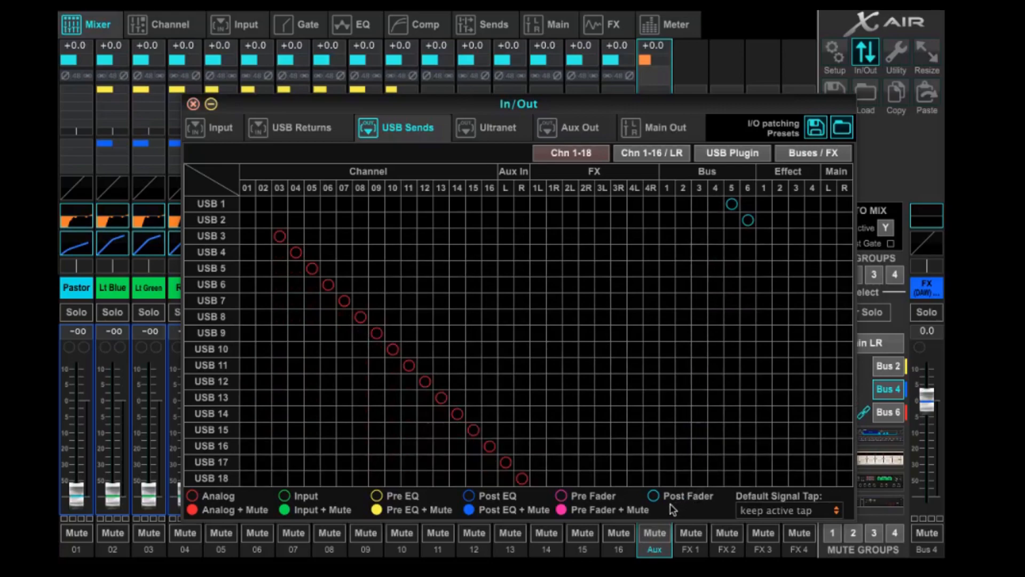
pyautogui.moveTo(685, 510)
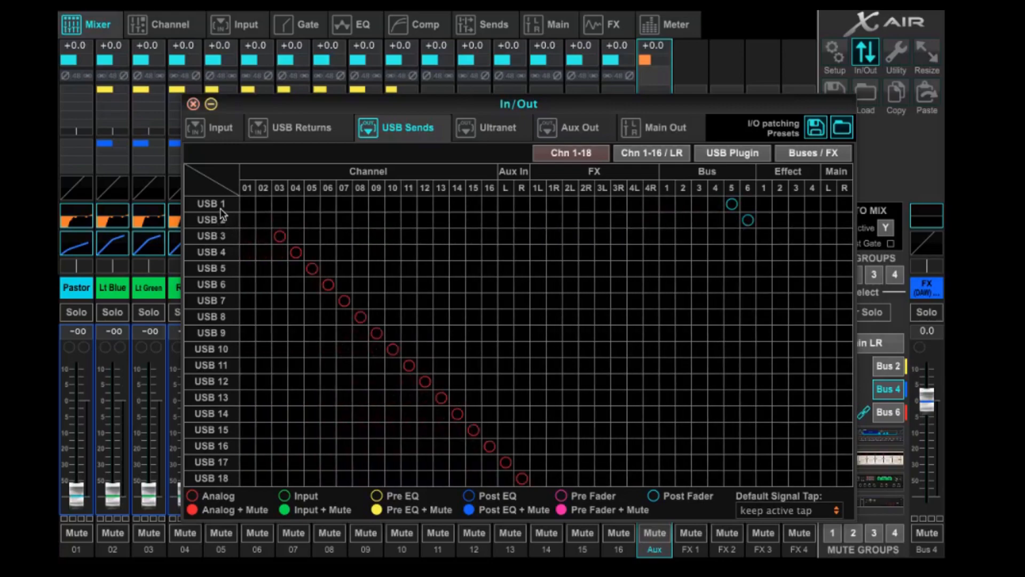
pyautogui.moveTo(225, 225)
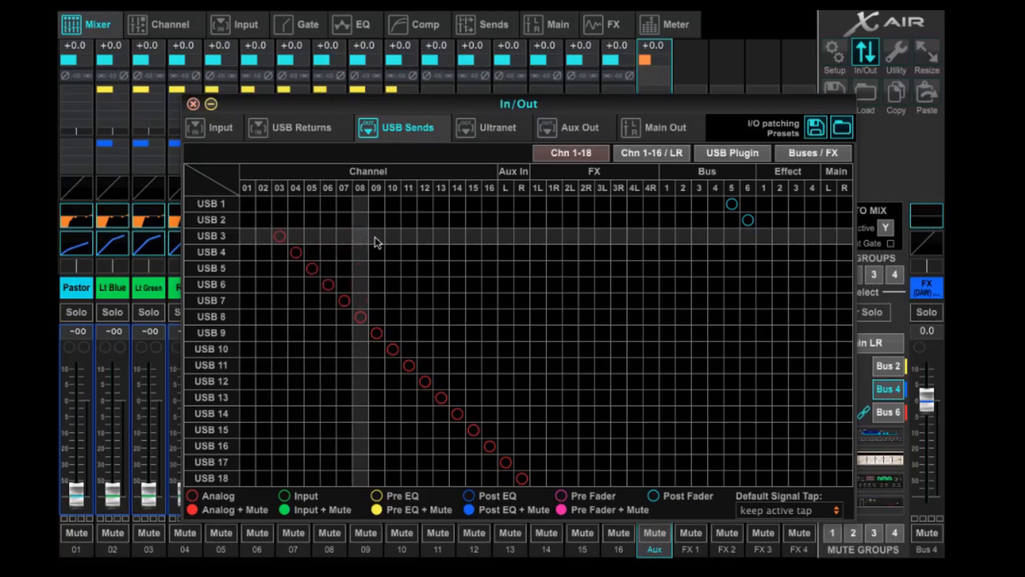
pyautogui.moveTo(655, 240)
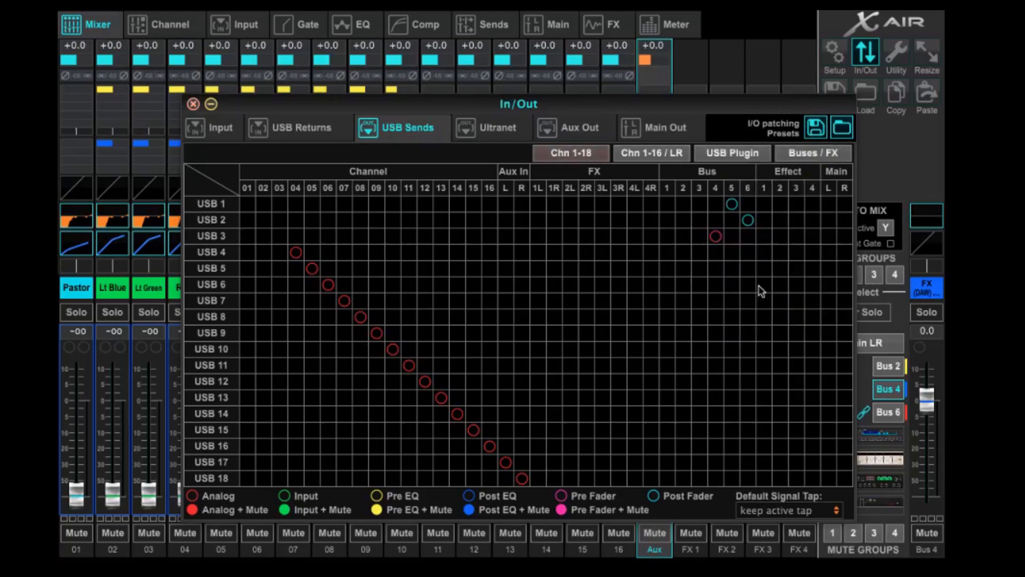
pyautogui.click(715, 236)
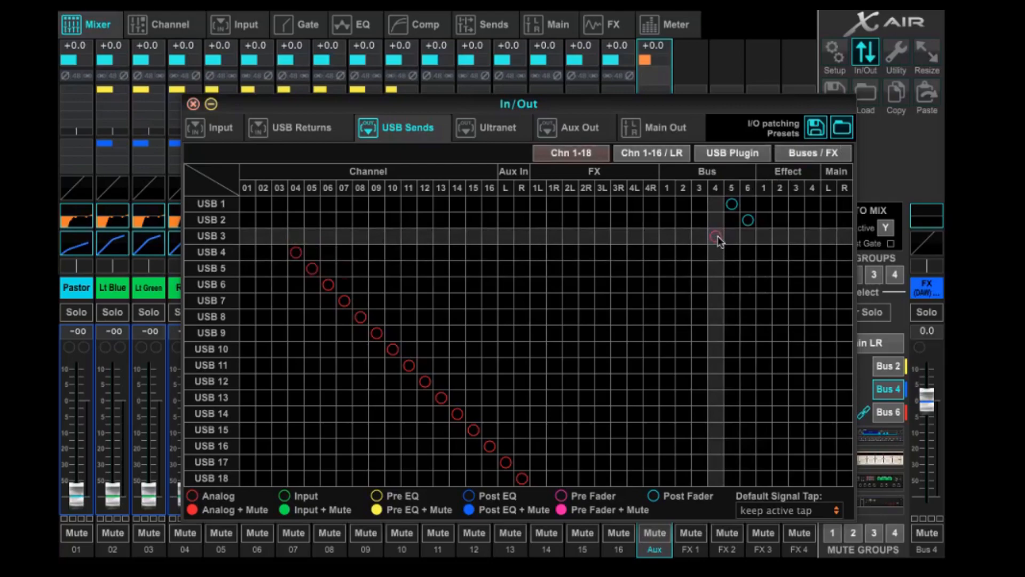
pyautogui.click(714, 236)
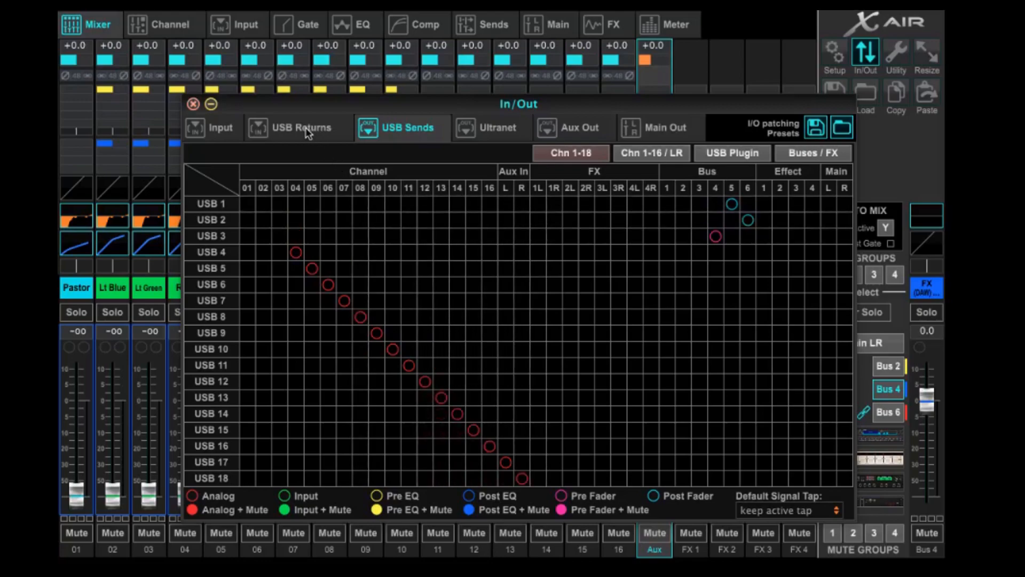
# Feed Aux L/R from USB returns 03/04 and move channels 3/4 returns to USB 17/18
pyautogui.click(301, 127)
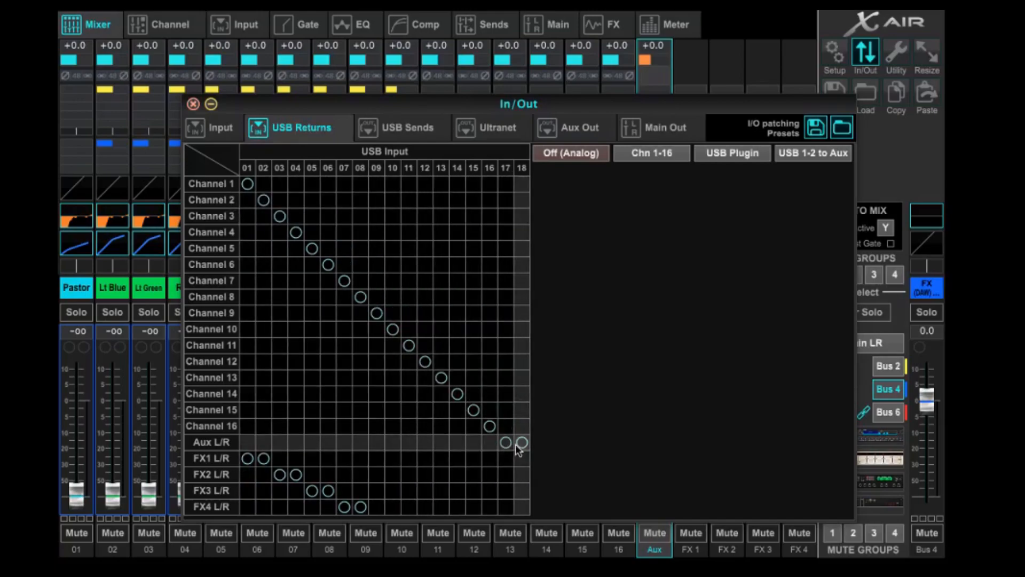
pyautogui.moveTo(514, 451)
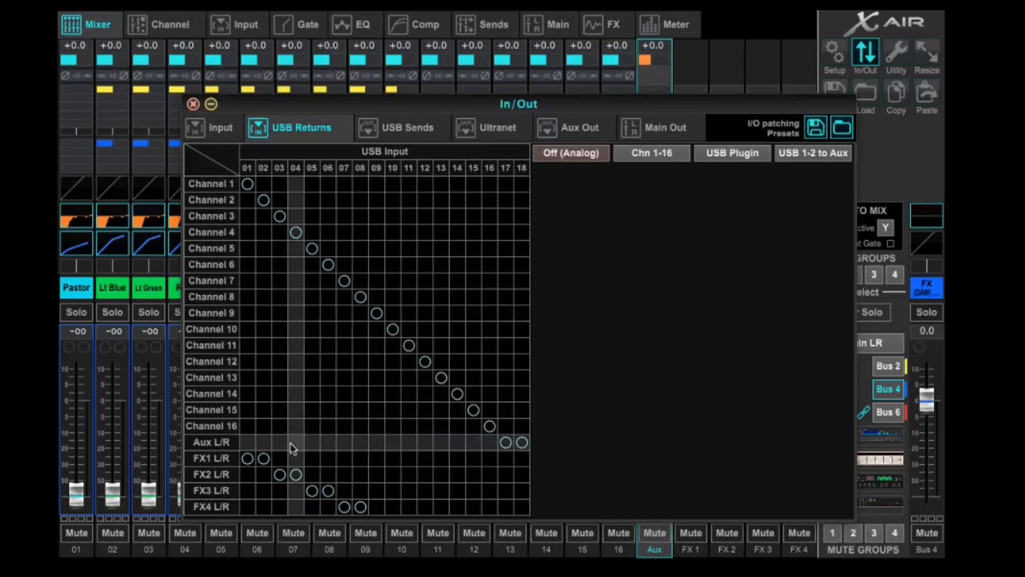
pyautogui.click(296, 442)
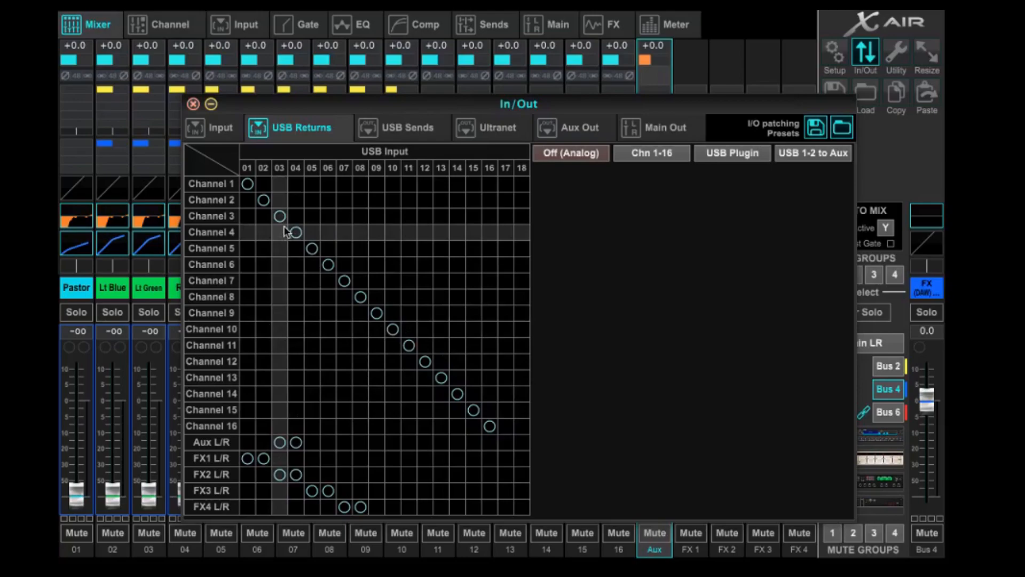
pyautogui.click(278, 232)
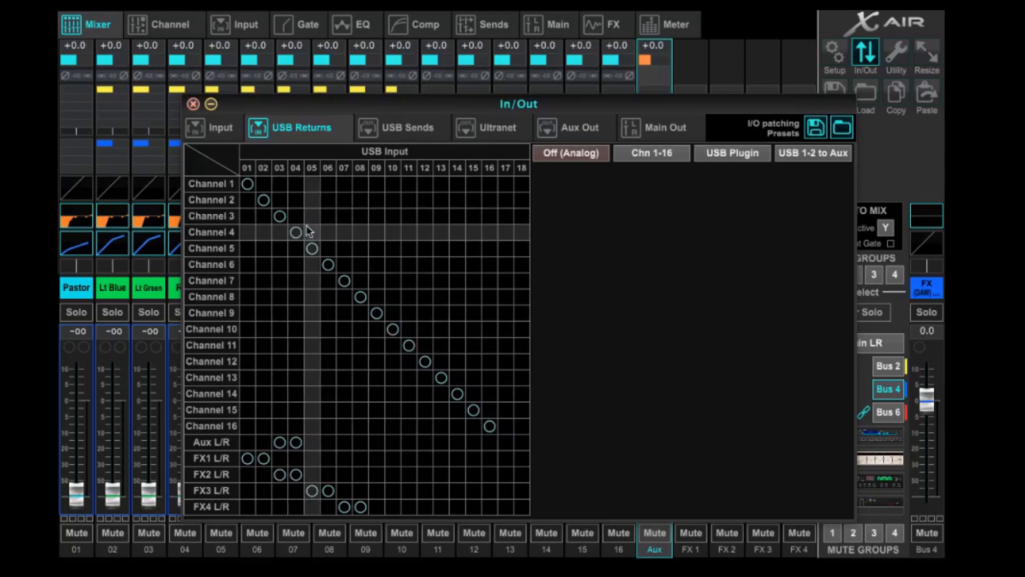
pyautogui.moveTo(512, 220)
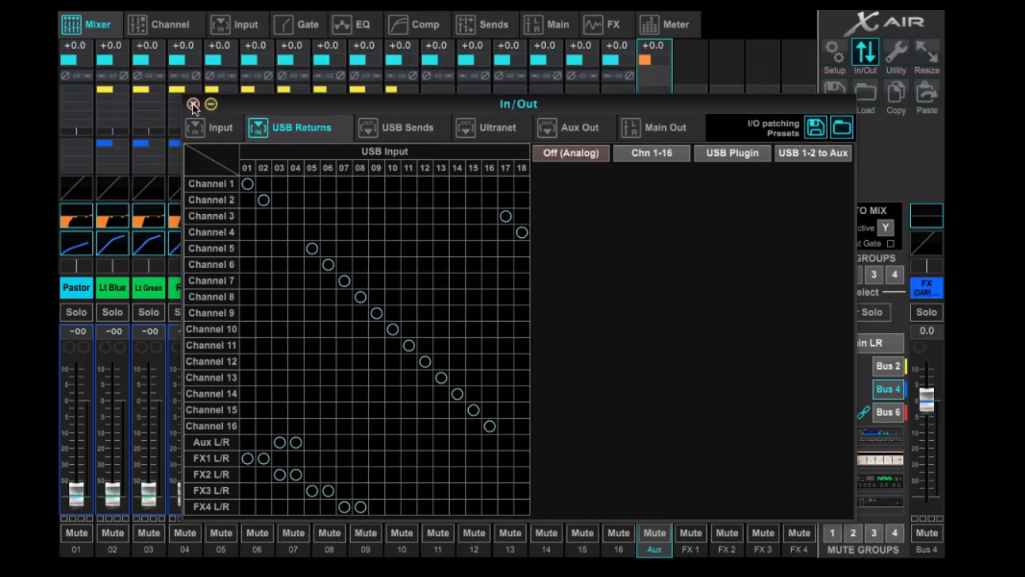
# Switch the FX IN channel source from A/D to USB, returning from USB 03/04
pyautogui.click(194, 104)
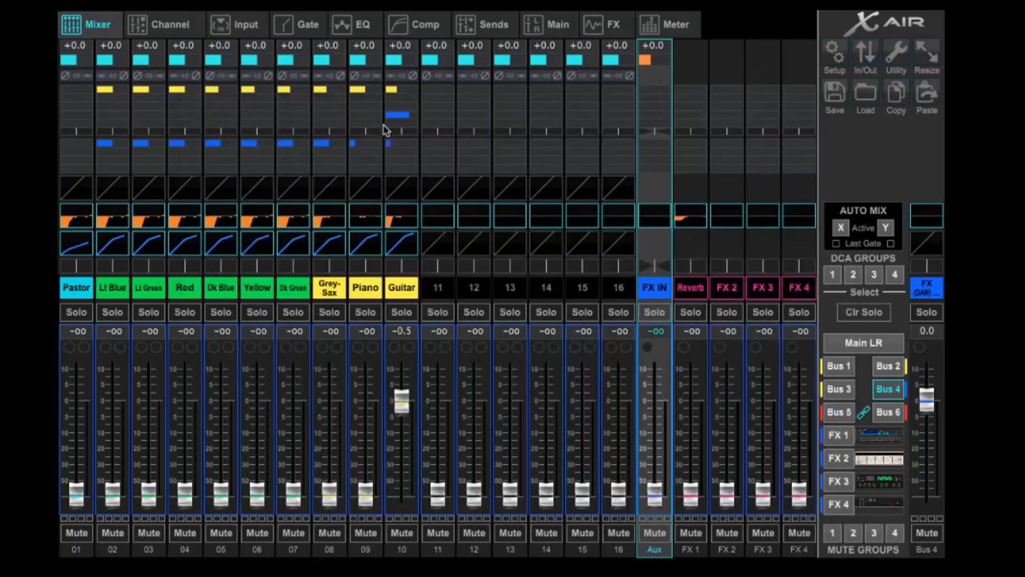
pyautogui.moveTo(921, 302)
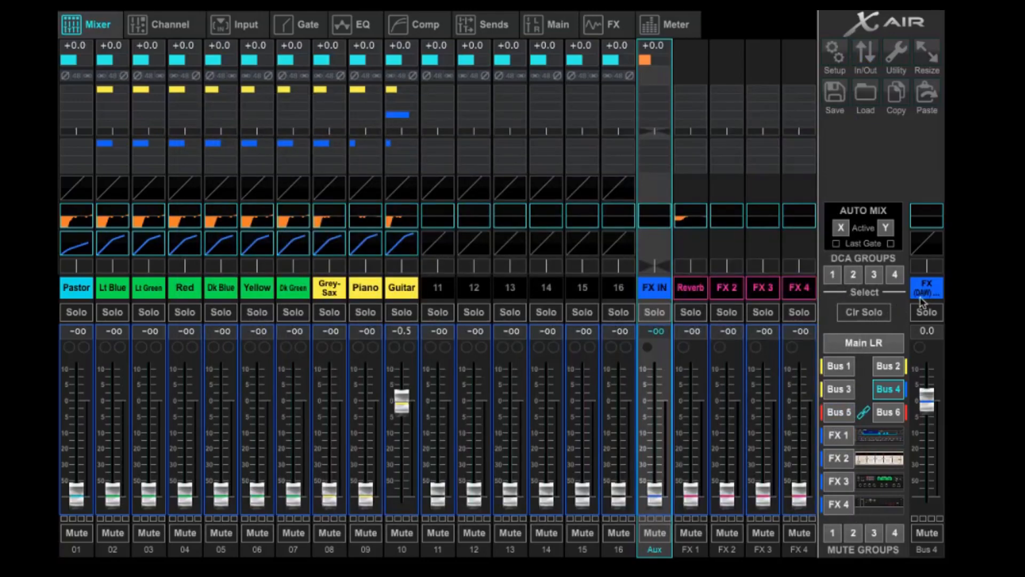
pyautogui.moveTo(928, 295)
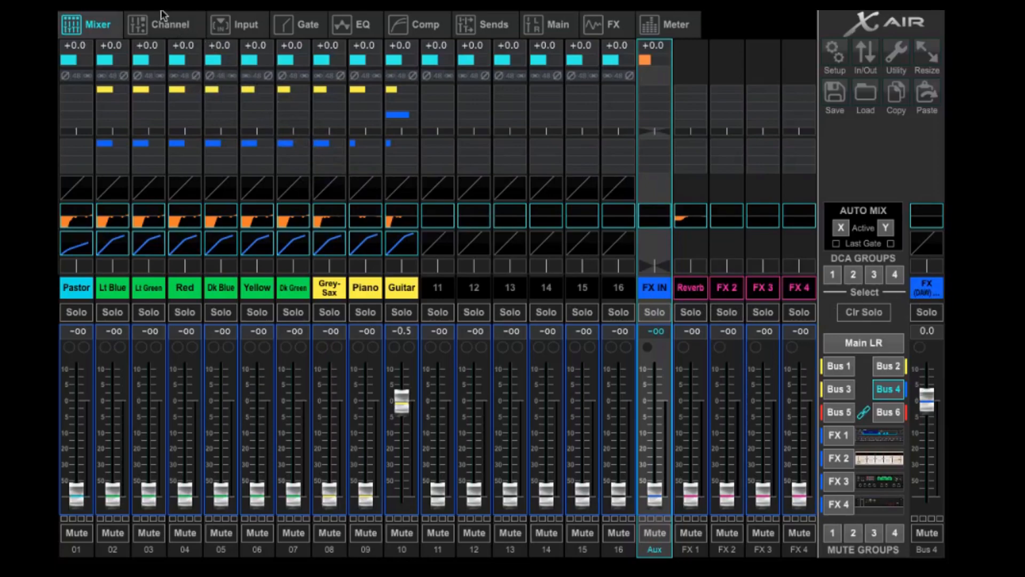
pyautogui.click(162, 24)
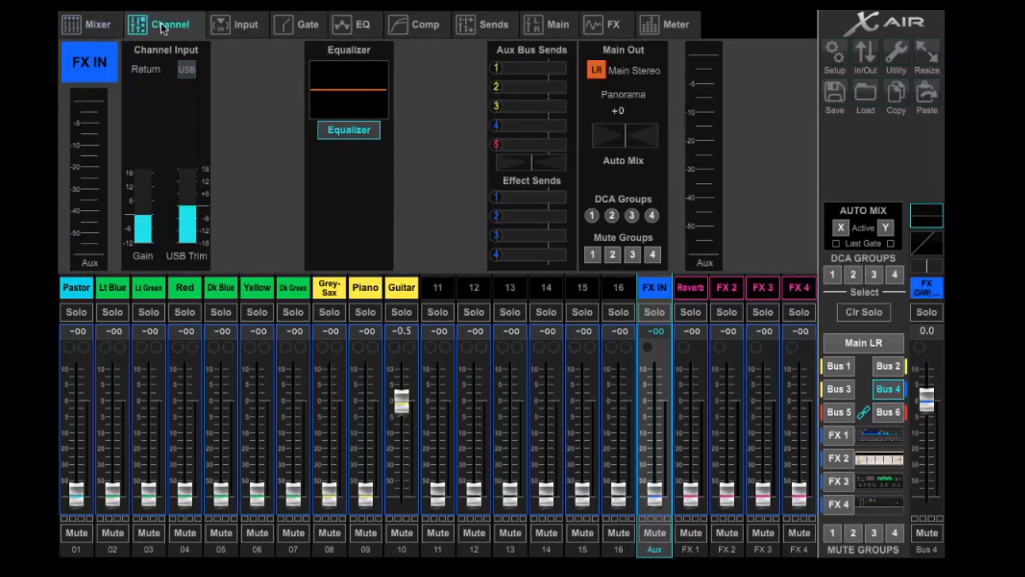
pyautogui.click(237, 24)
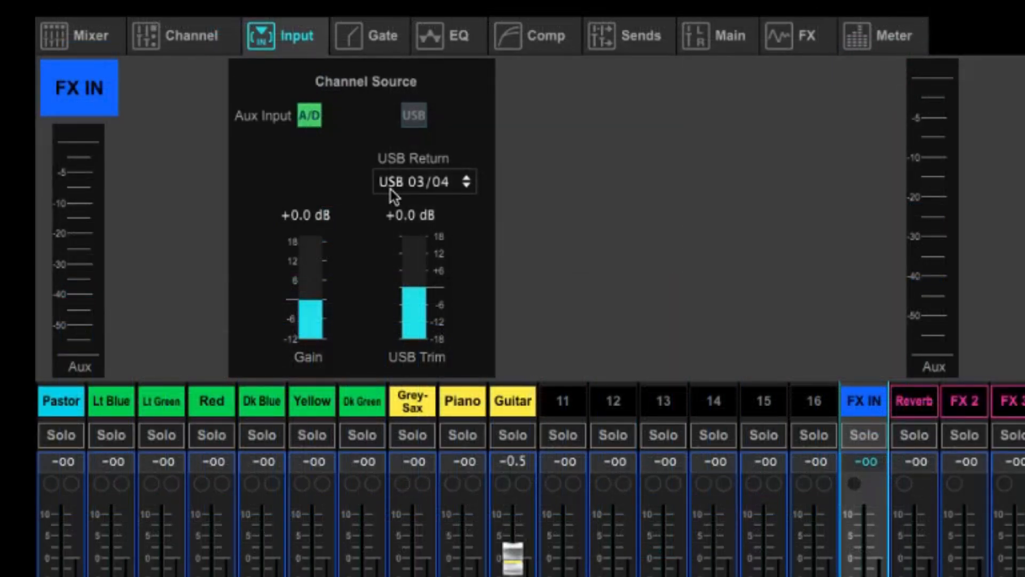
pyautogui.click(413, 116)
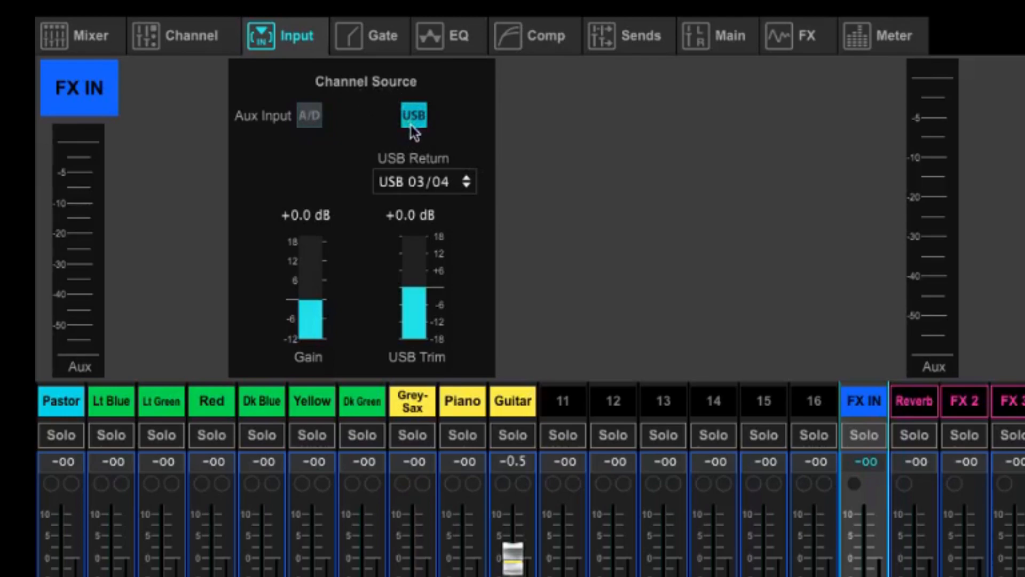
pyautogui.moveTo(435, 191)
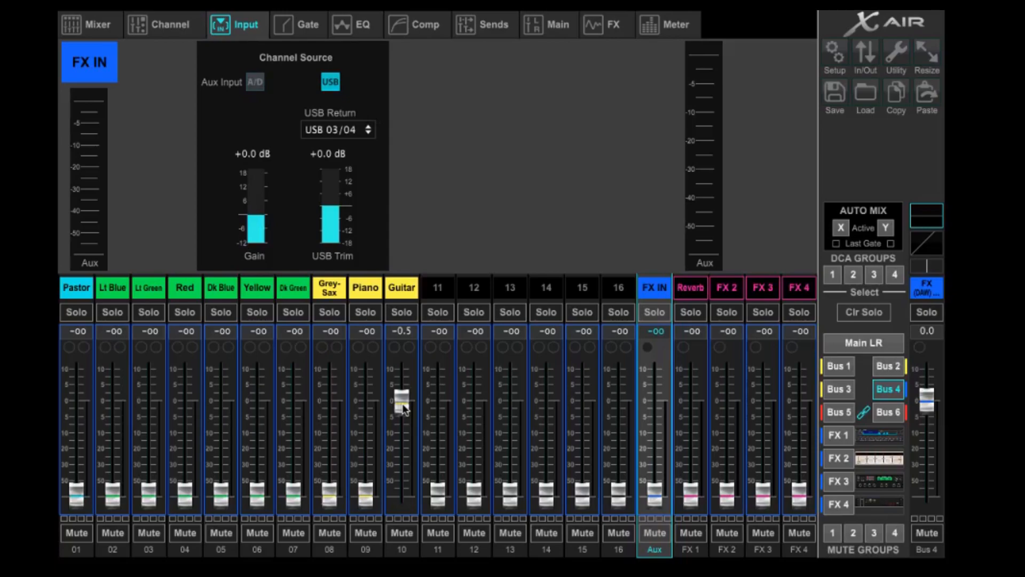
# Show the Main LR mix in the mixer overview, FX IN at -28.0 dB
pyautogui.click(88, 24)
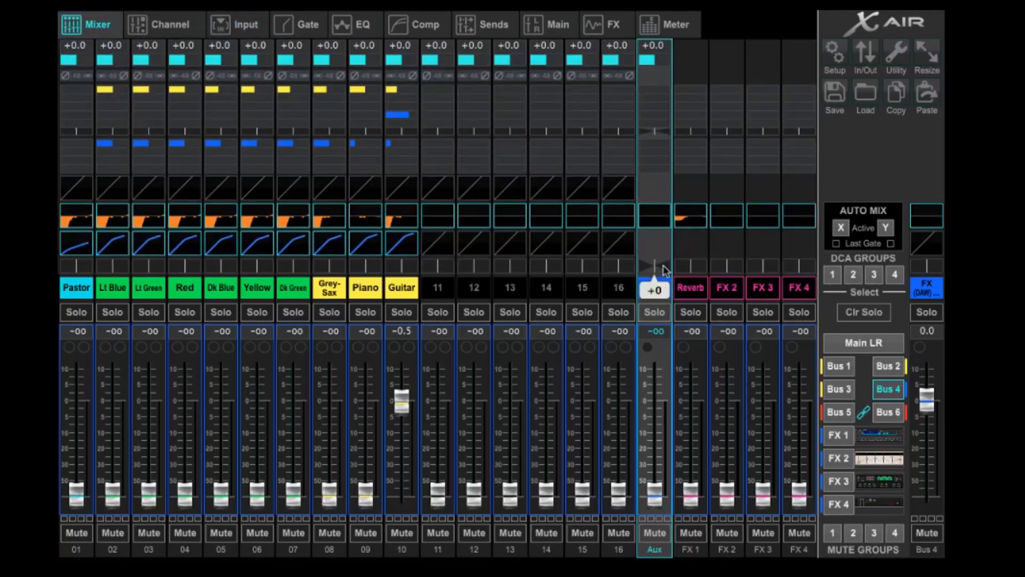
pyautogui.click(863, 343)
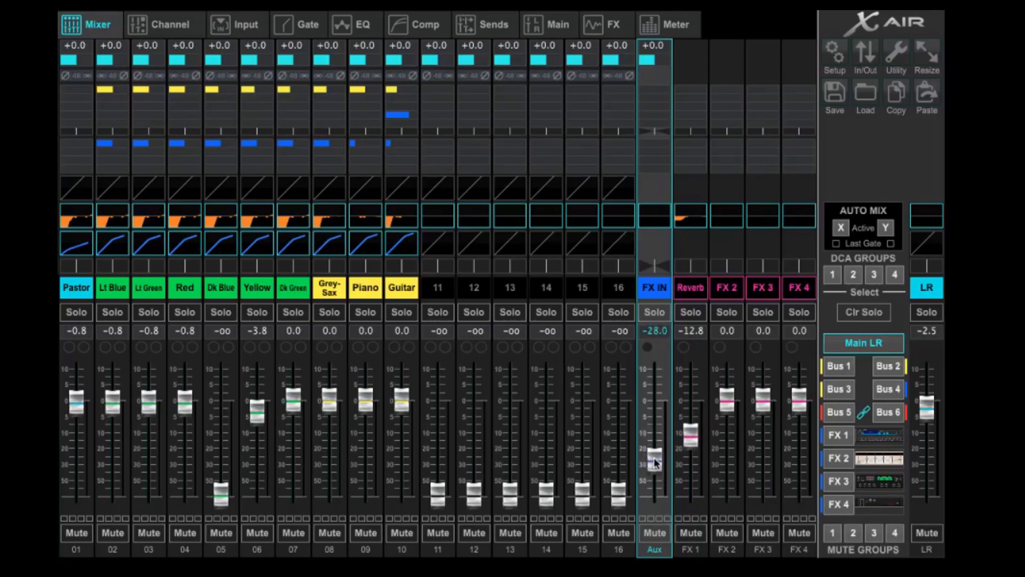
# Toggle FX IN's Main Stereo assignment off and back on, then view the Bus 6 sends
pyautogui.click(162, 24)
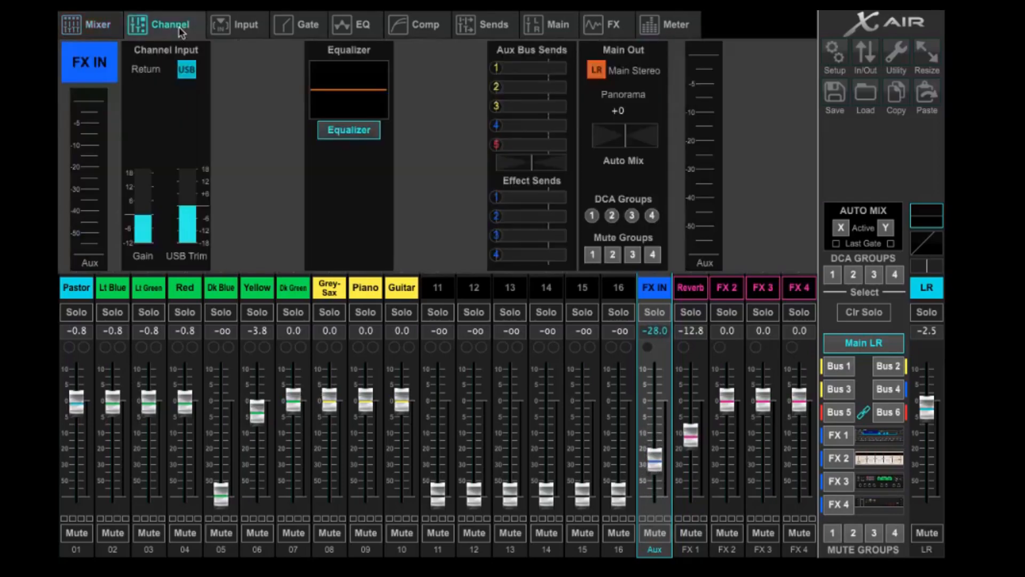
pyautogui.moveTo(392, 67)
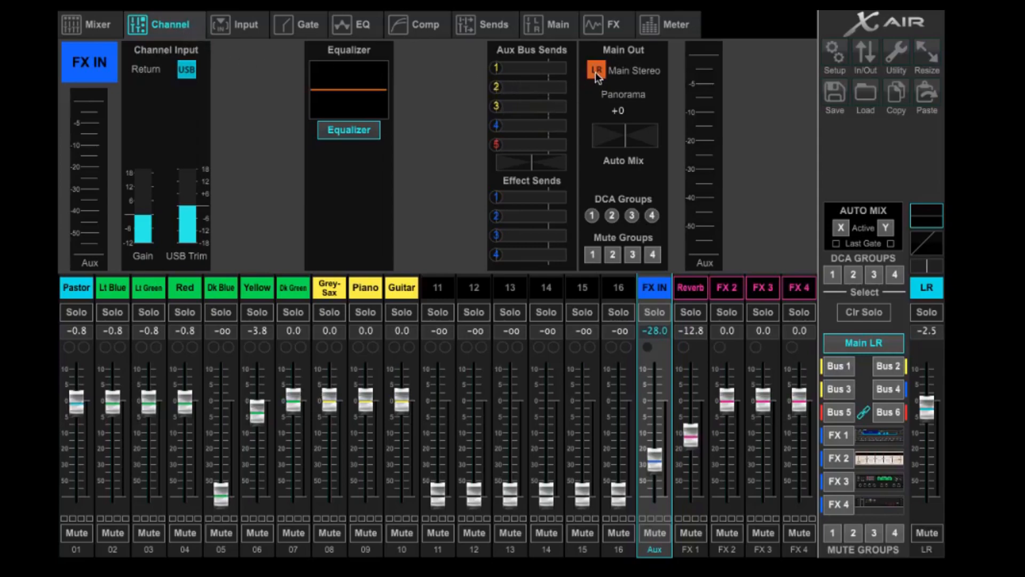
pyautogui.click(596, 71)
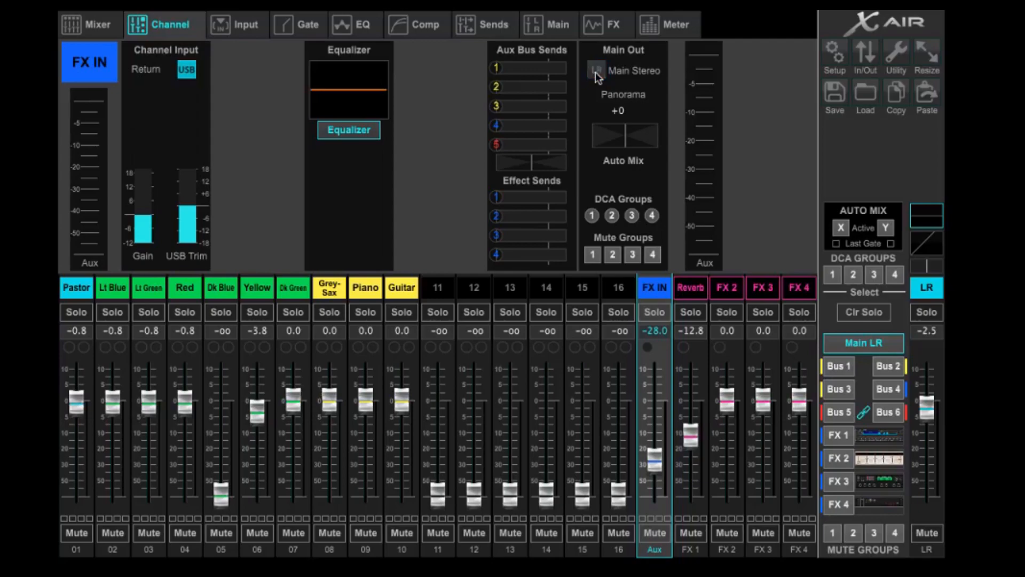
pyautogui.click(596, 71)
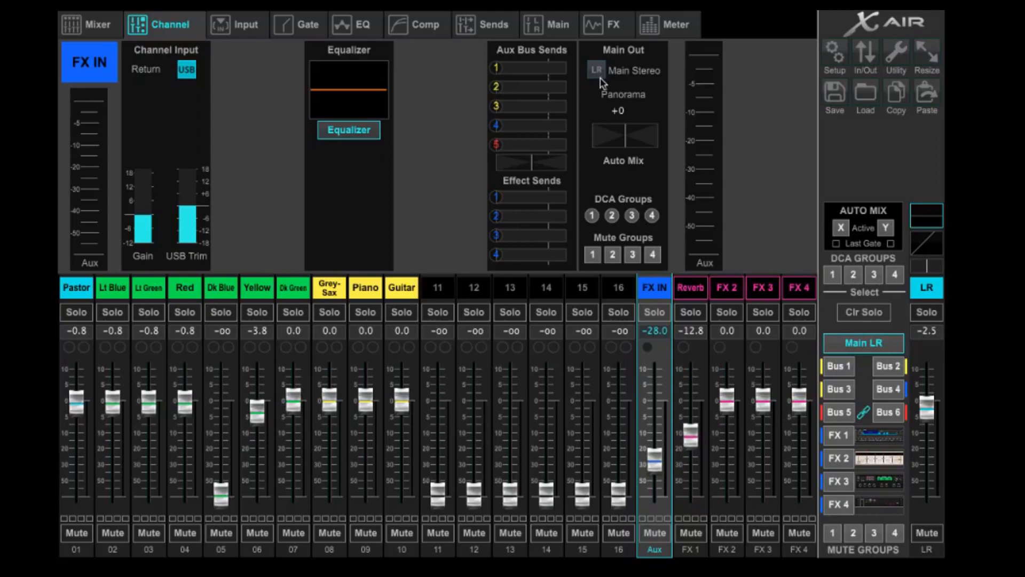
pyautogui.click(596, 70)
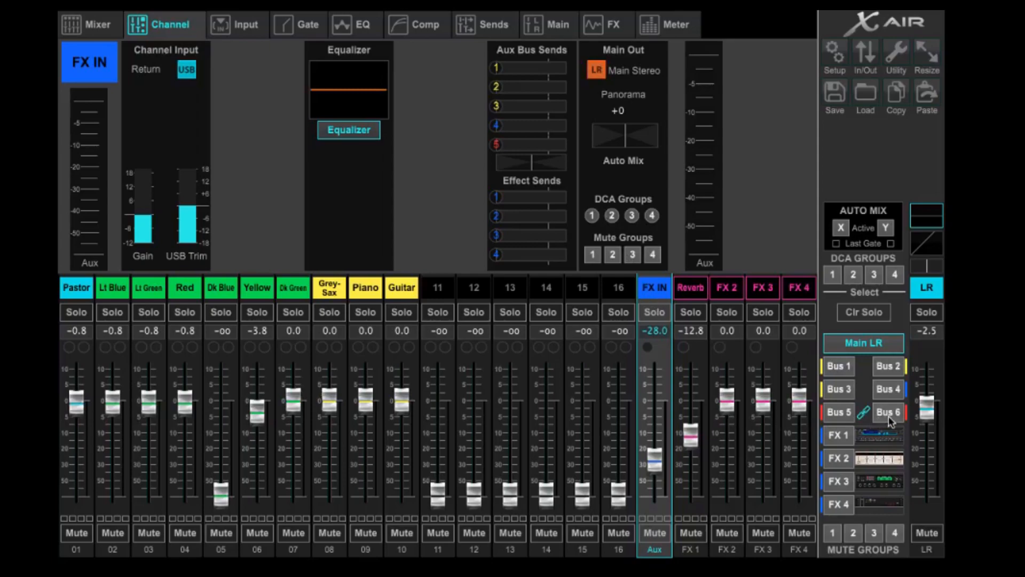
pyautogui.click(887, 412)
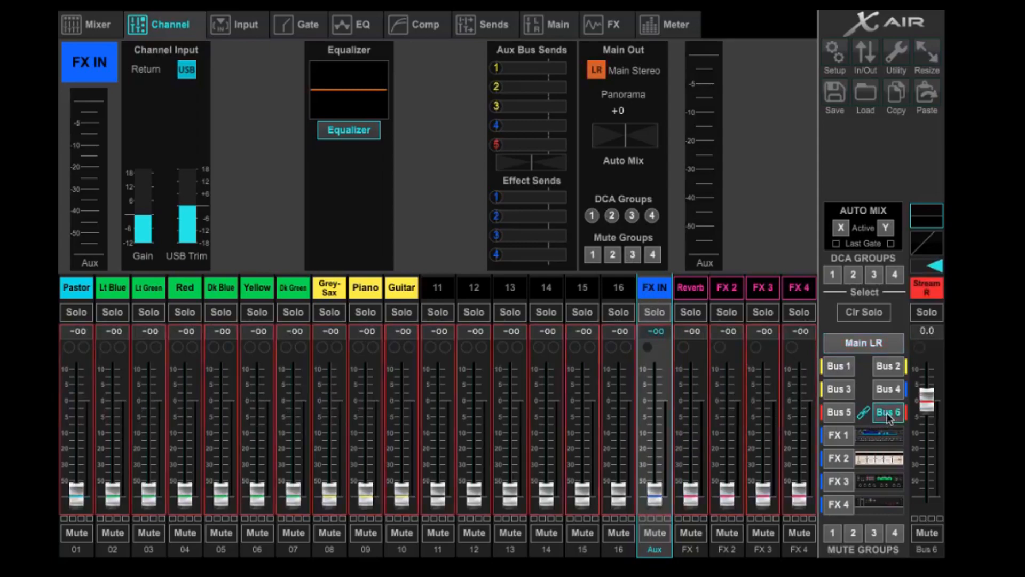